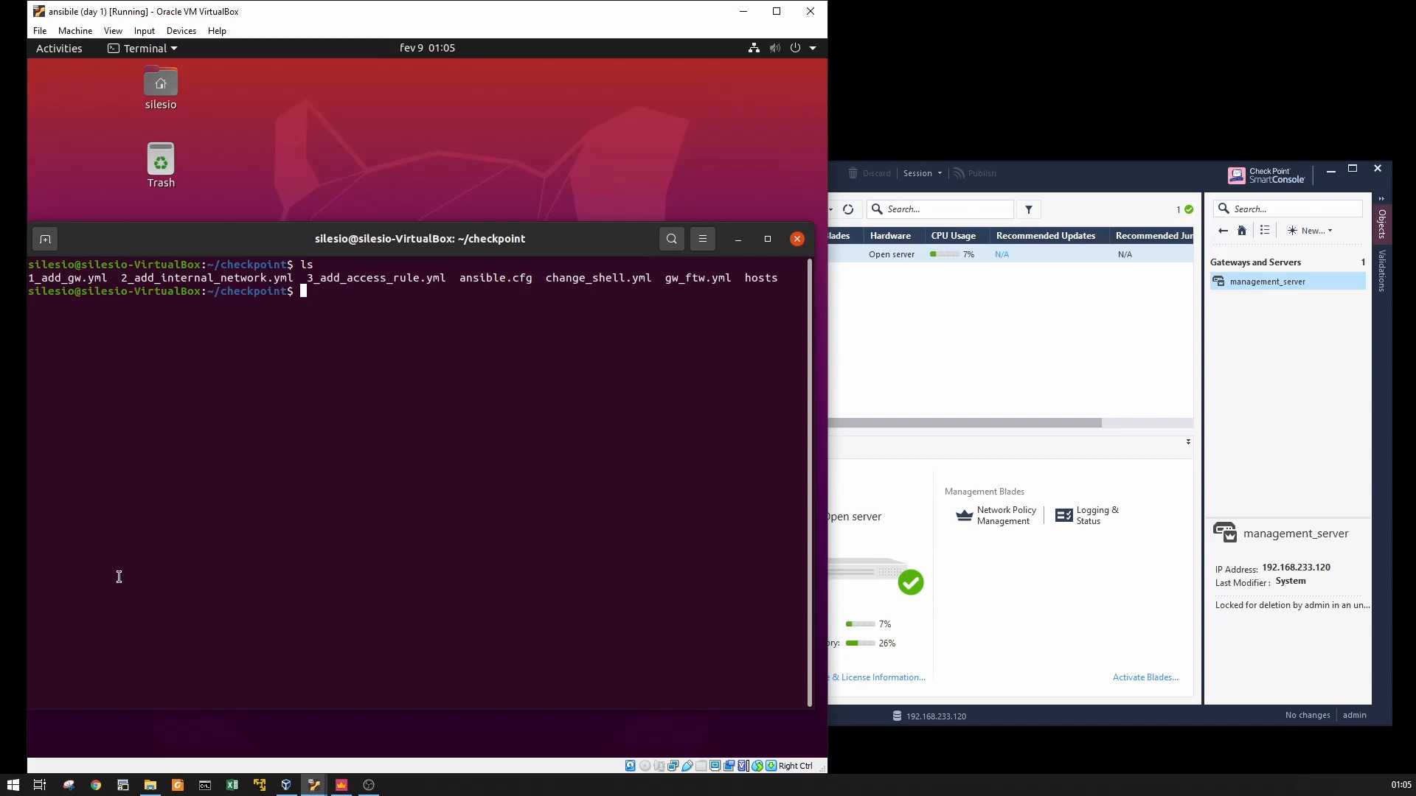
mouse_move(114, 574)
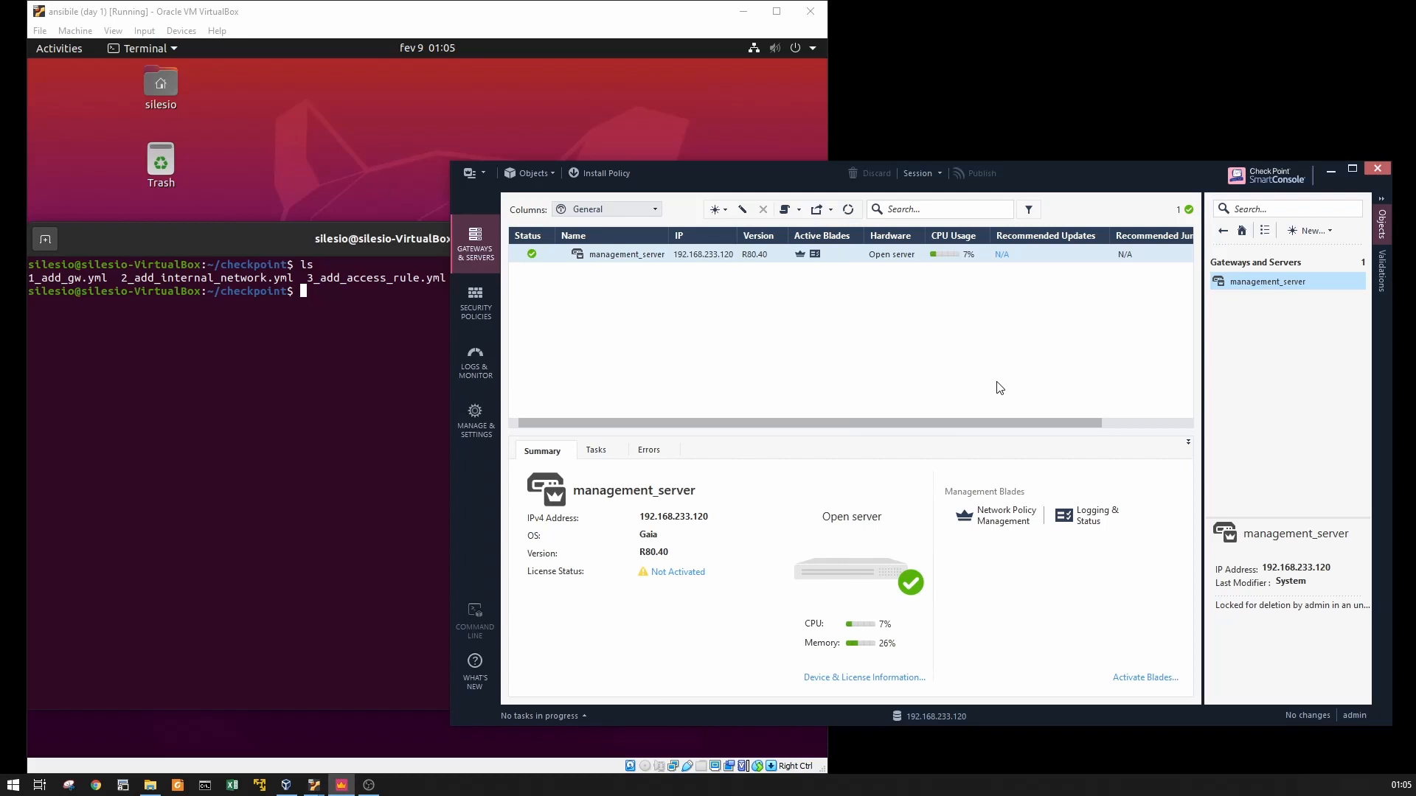
mouse_move(1213, 268)
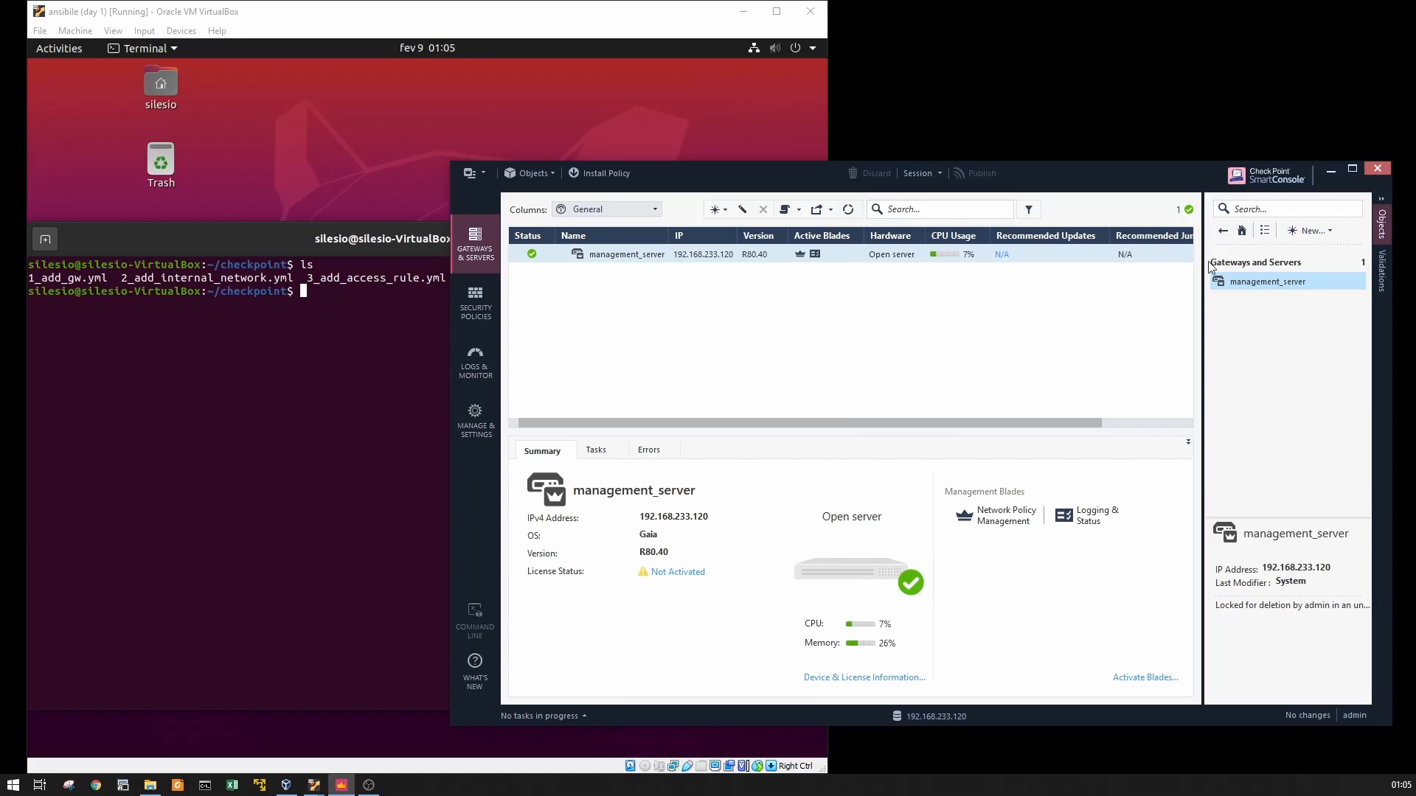
Display the hosts inventory with 'more hosts', showing gateway 192.168.233.121 and management 192.168.233.120.
click(474, 304)
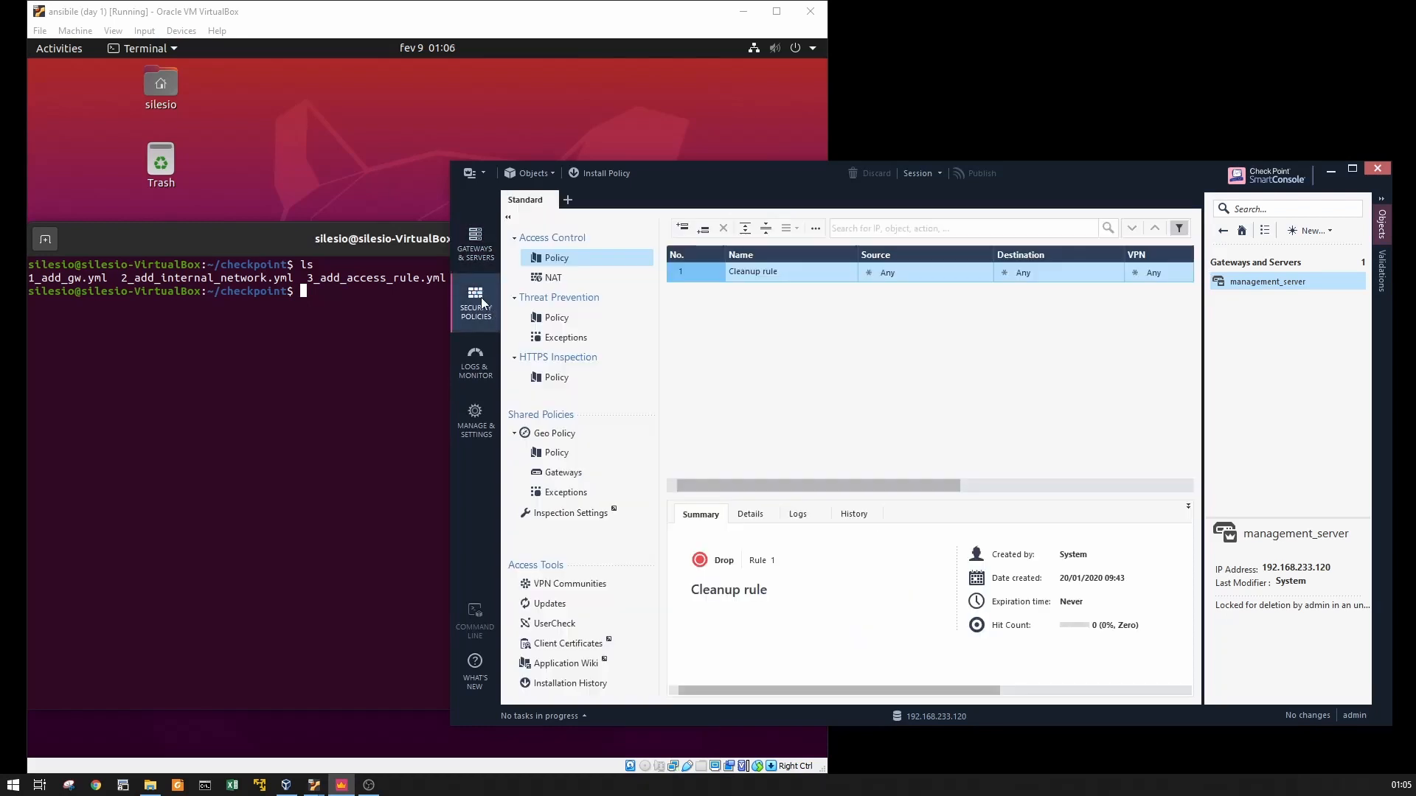
click(475, 246)
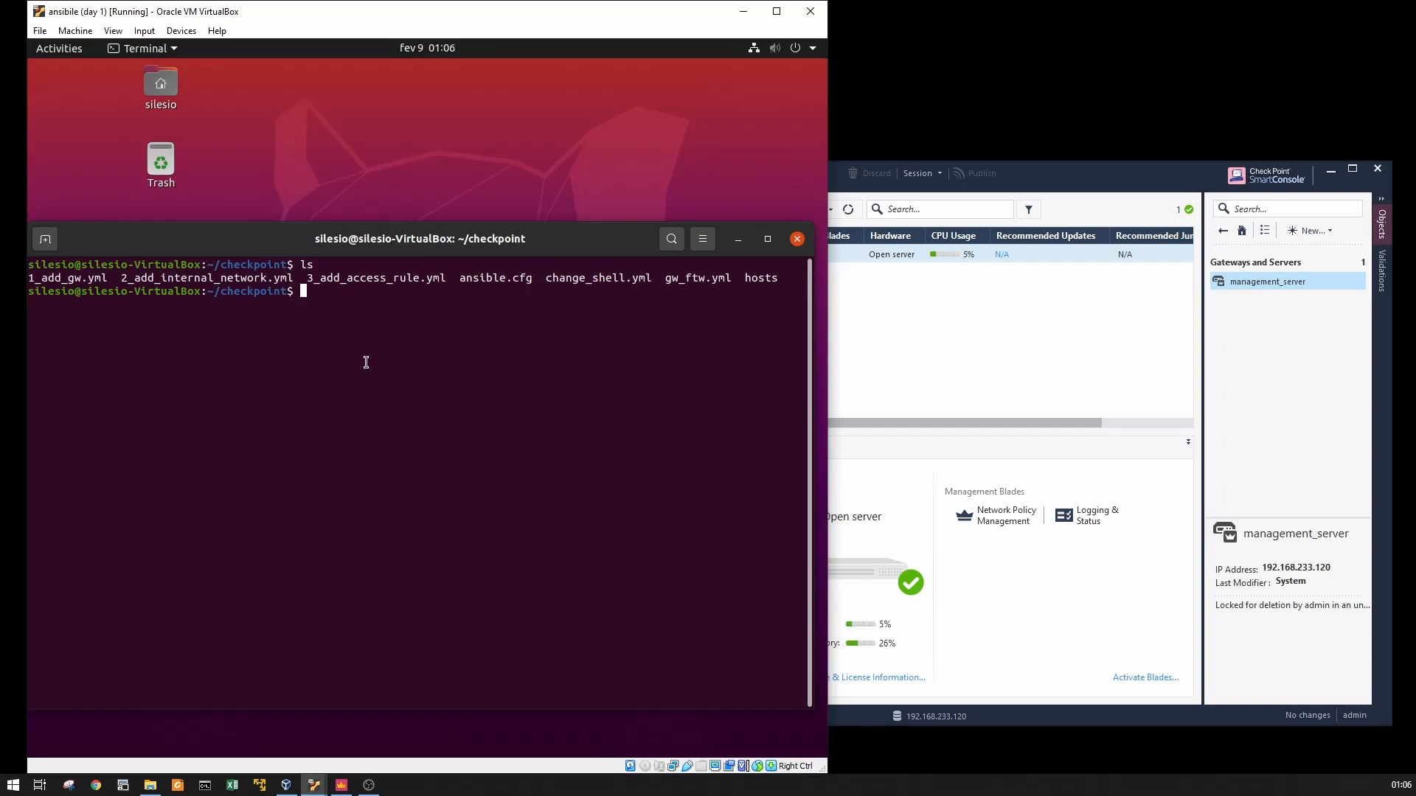
text(ho)
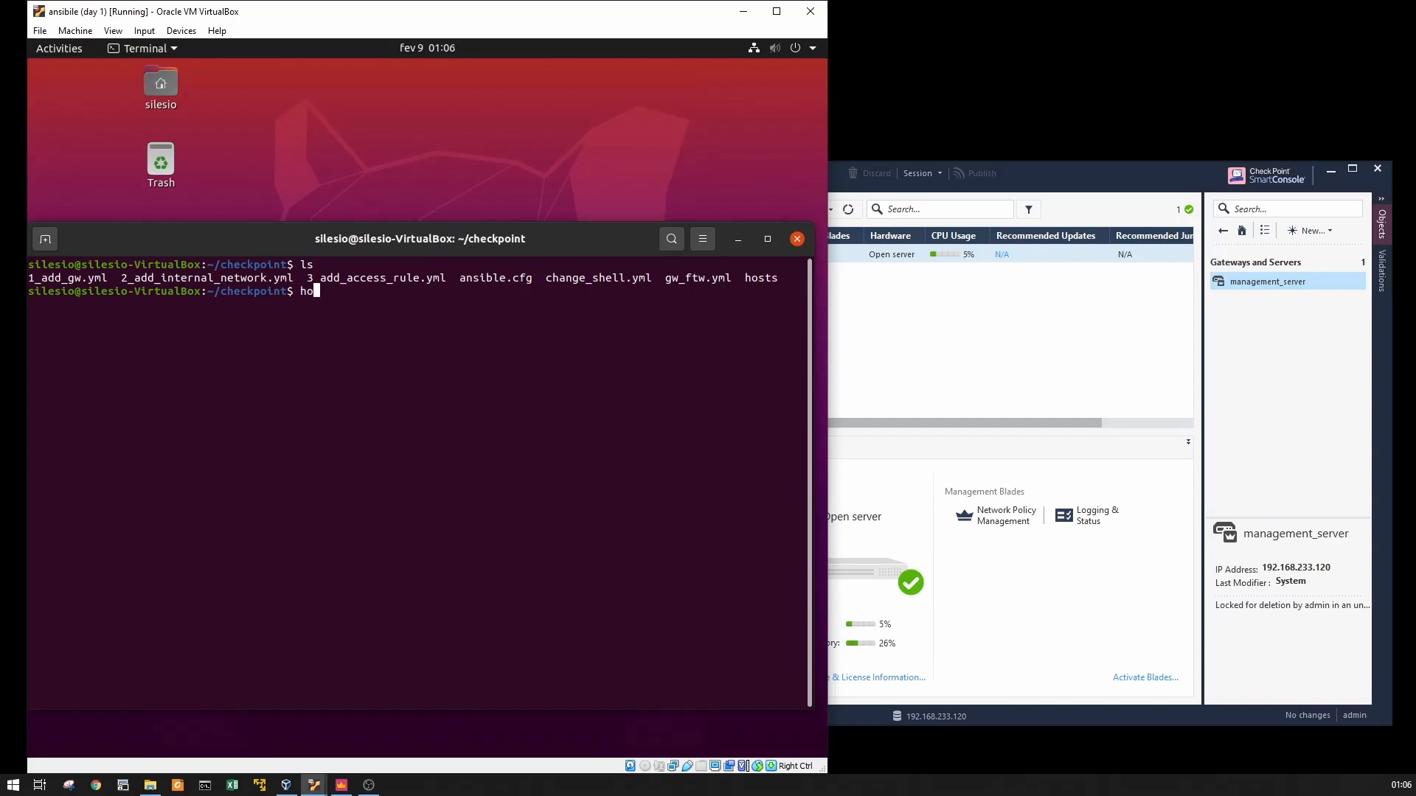
text(more)
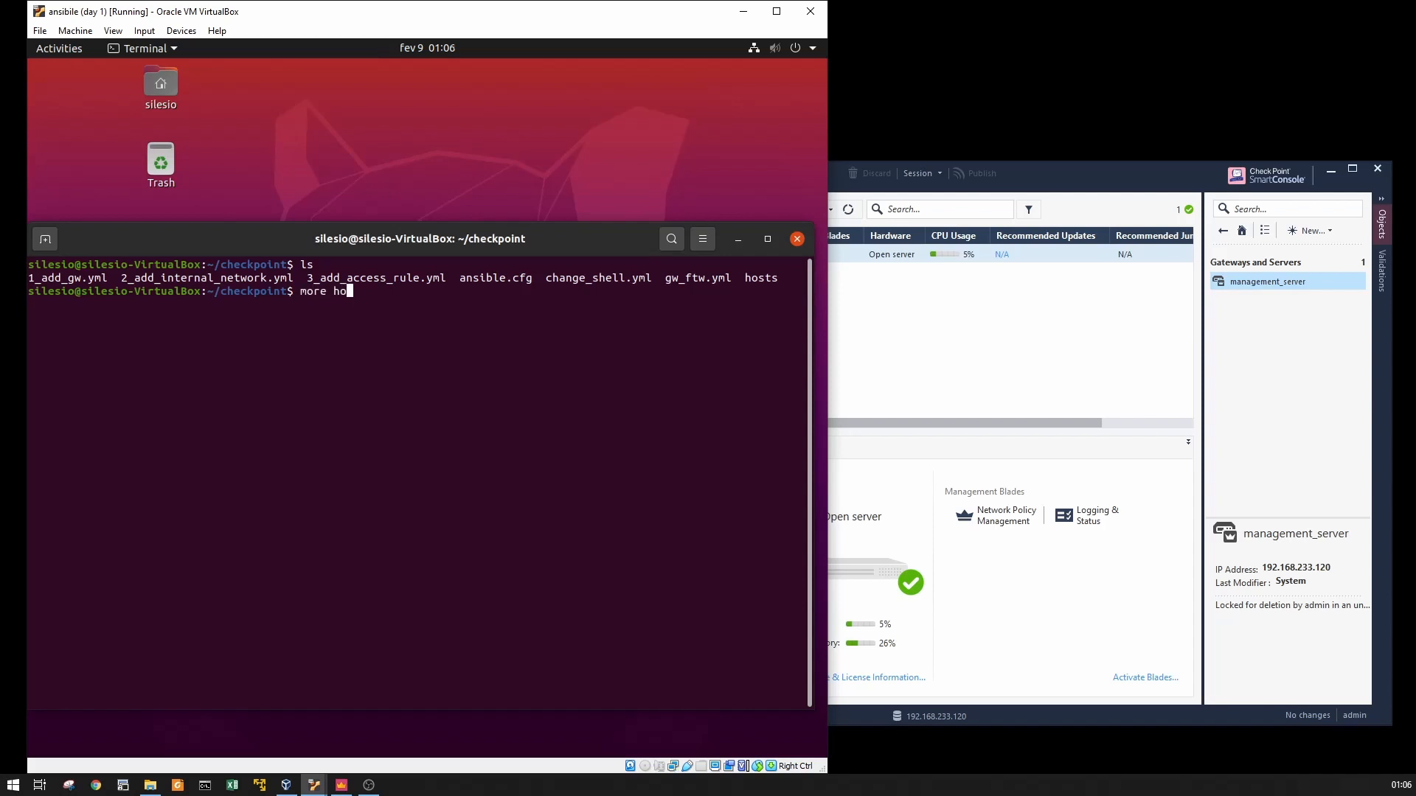
key(Return)
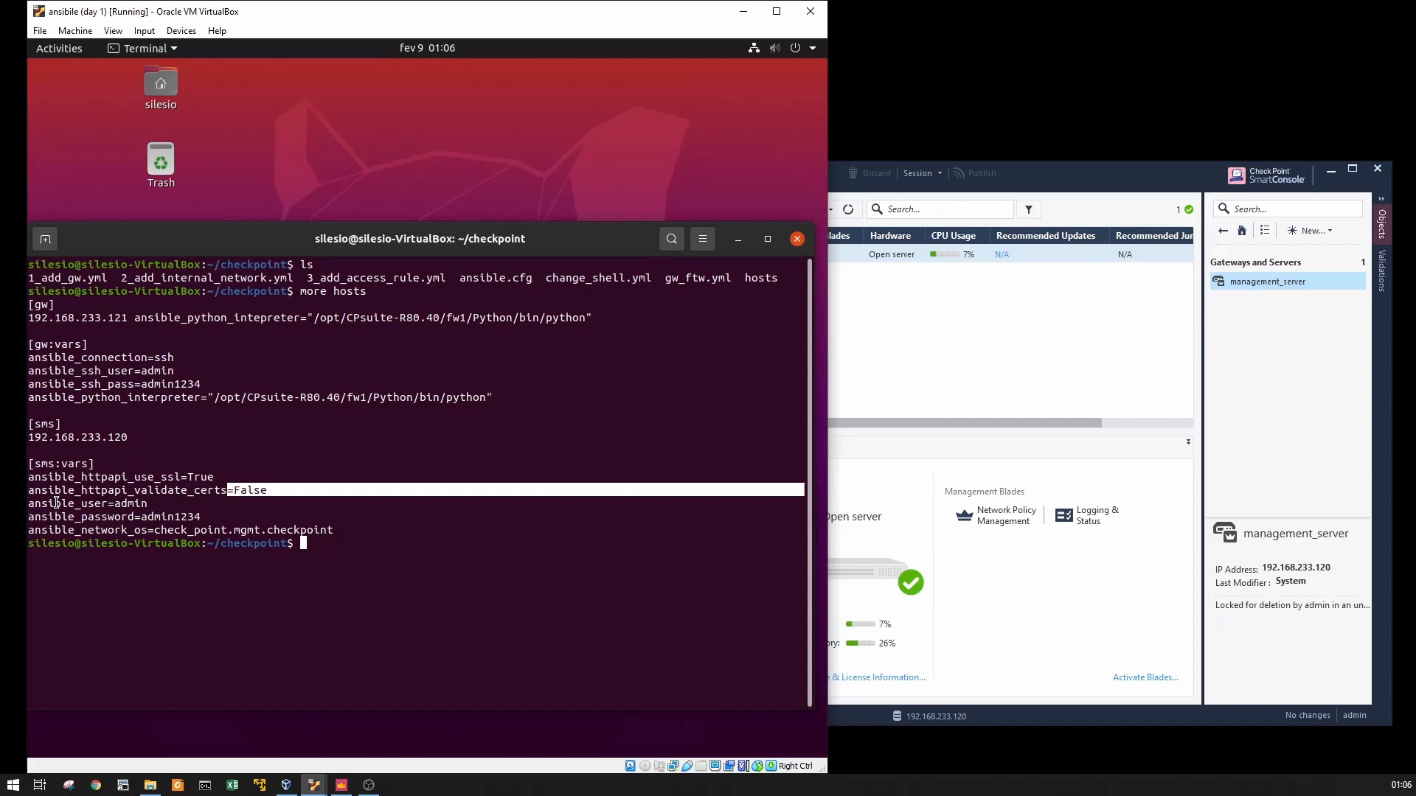
mouse_move(64, 503)
text(ls)
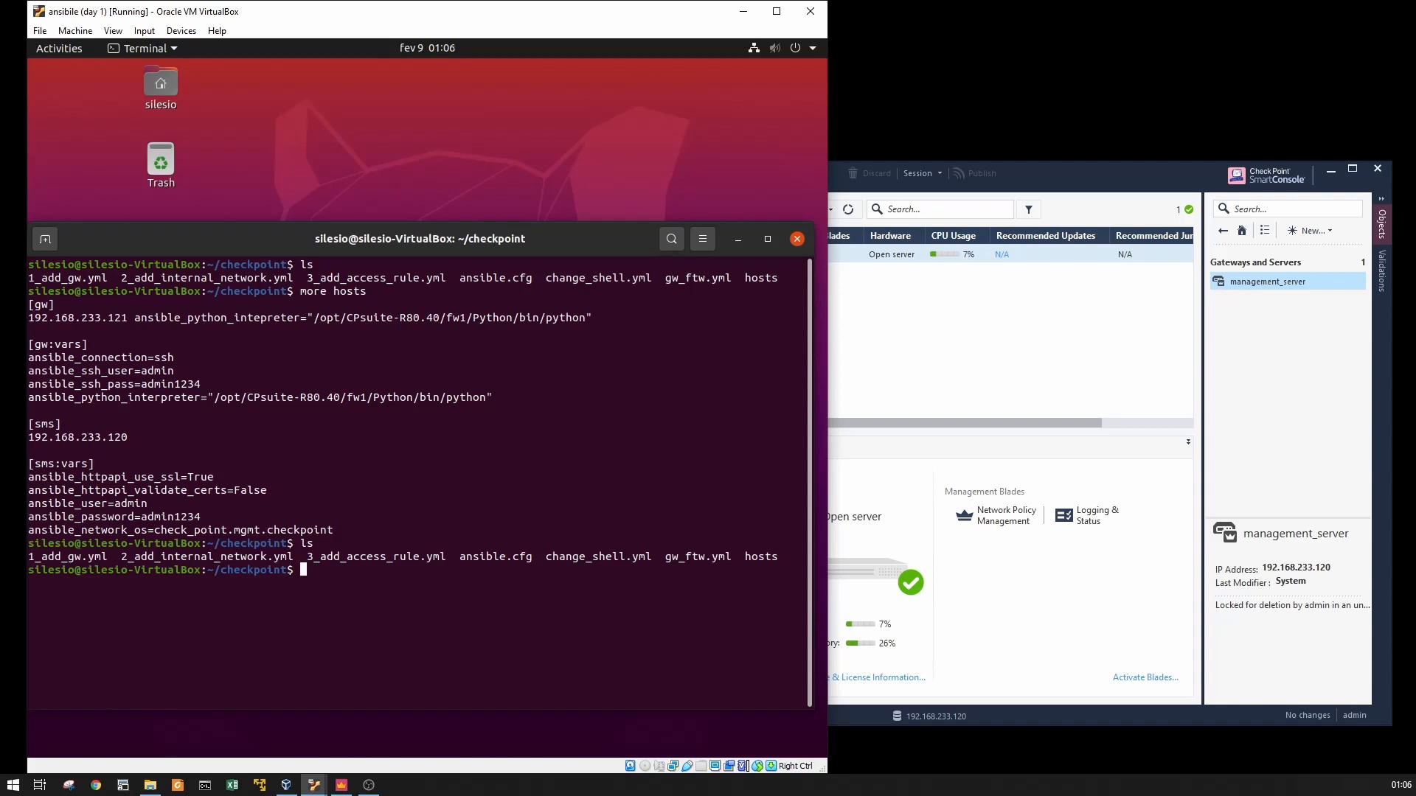
Show 1_add_gw.yml defining gateway GW at 192.168.233.121 with eth0 and eth1, highlighting a word.
text(more 1_add_gw.yml)
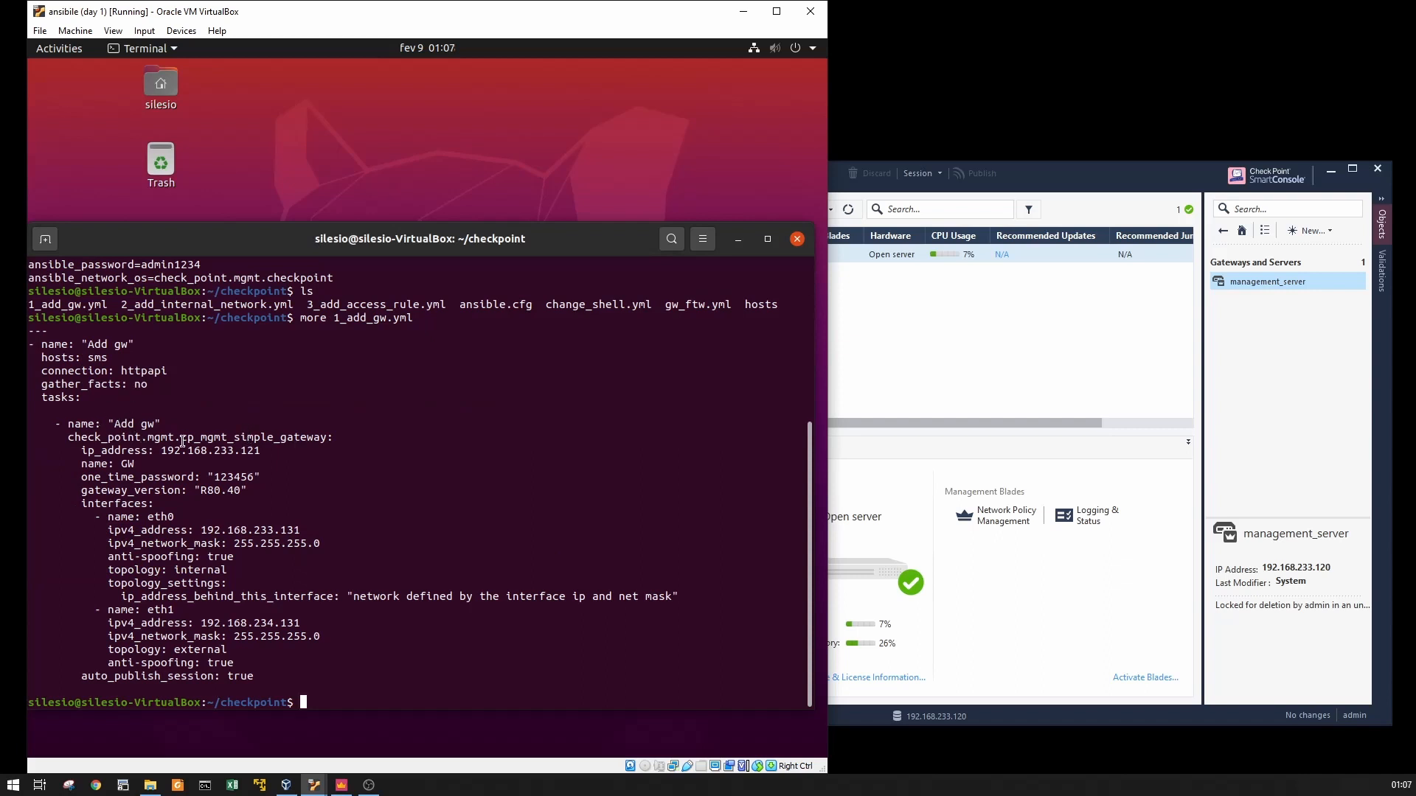
double_click(281, 436)
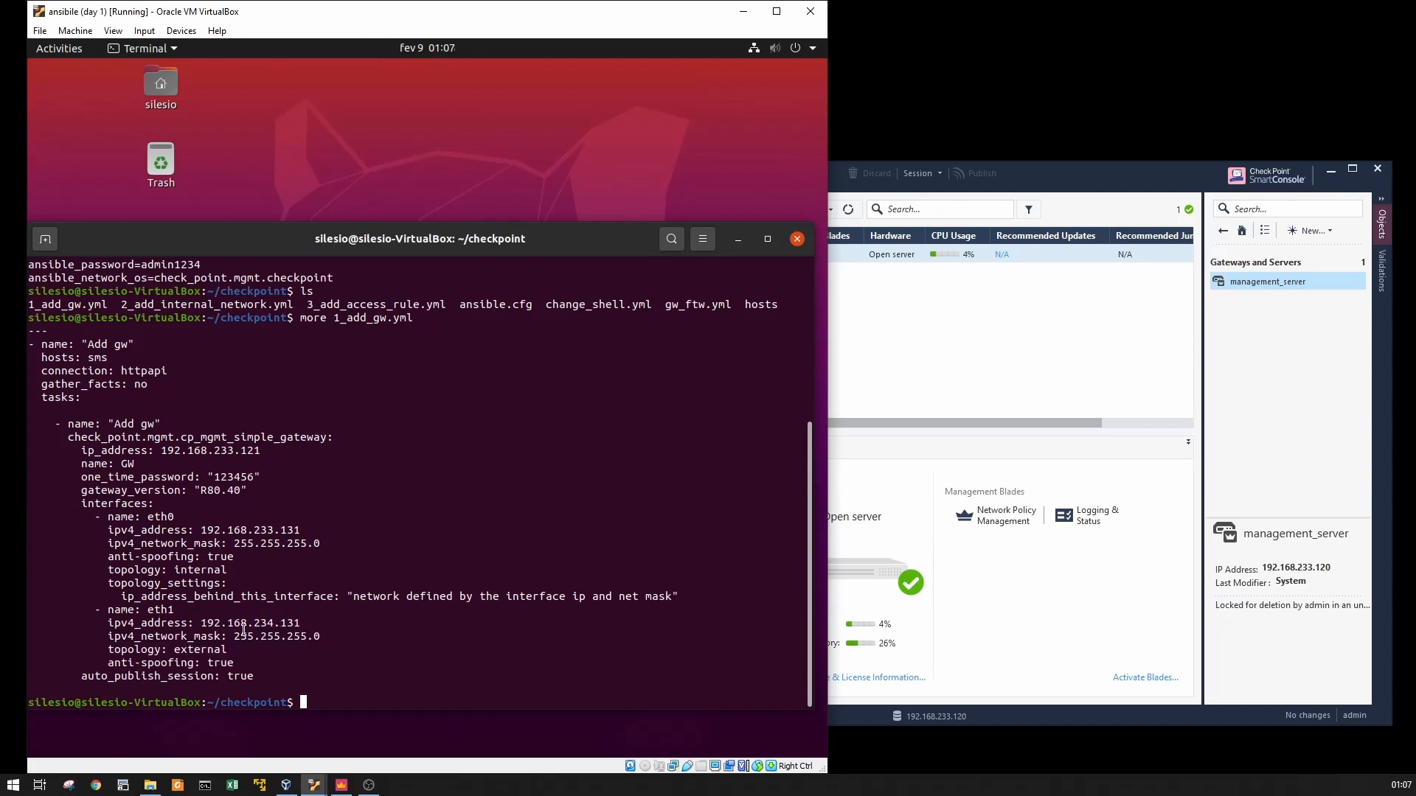
mouse_move(208, 677)
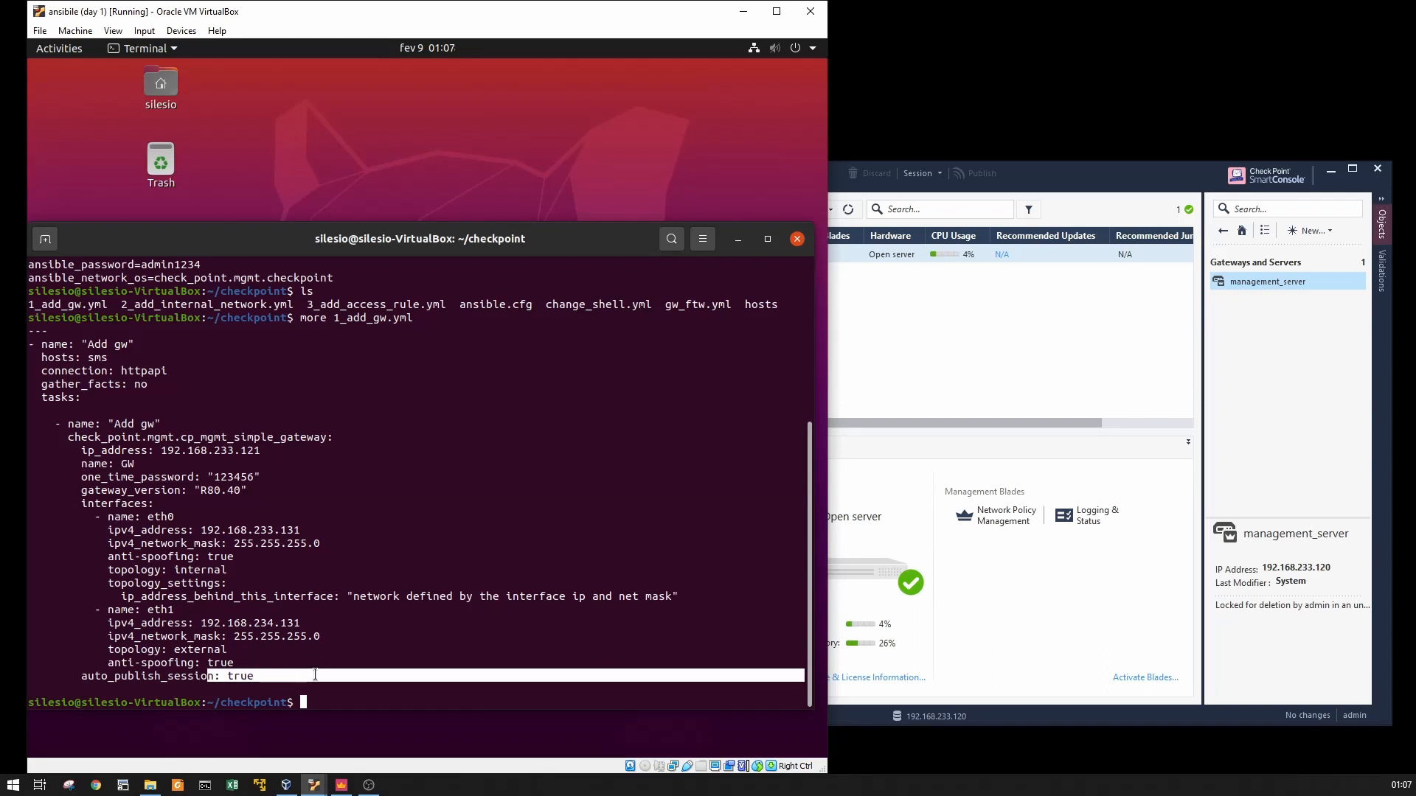
Show 2_add_internal_network.yml defining N_192.168.233.0_24 with hide NAT, highlighting a setting.
text(m)
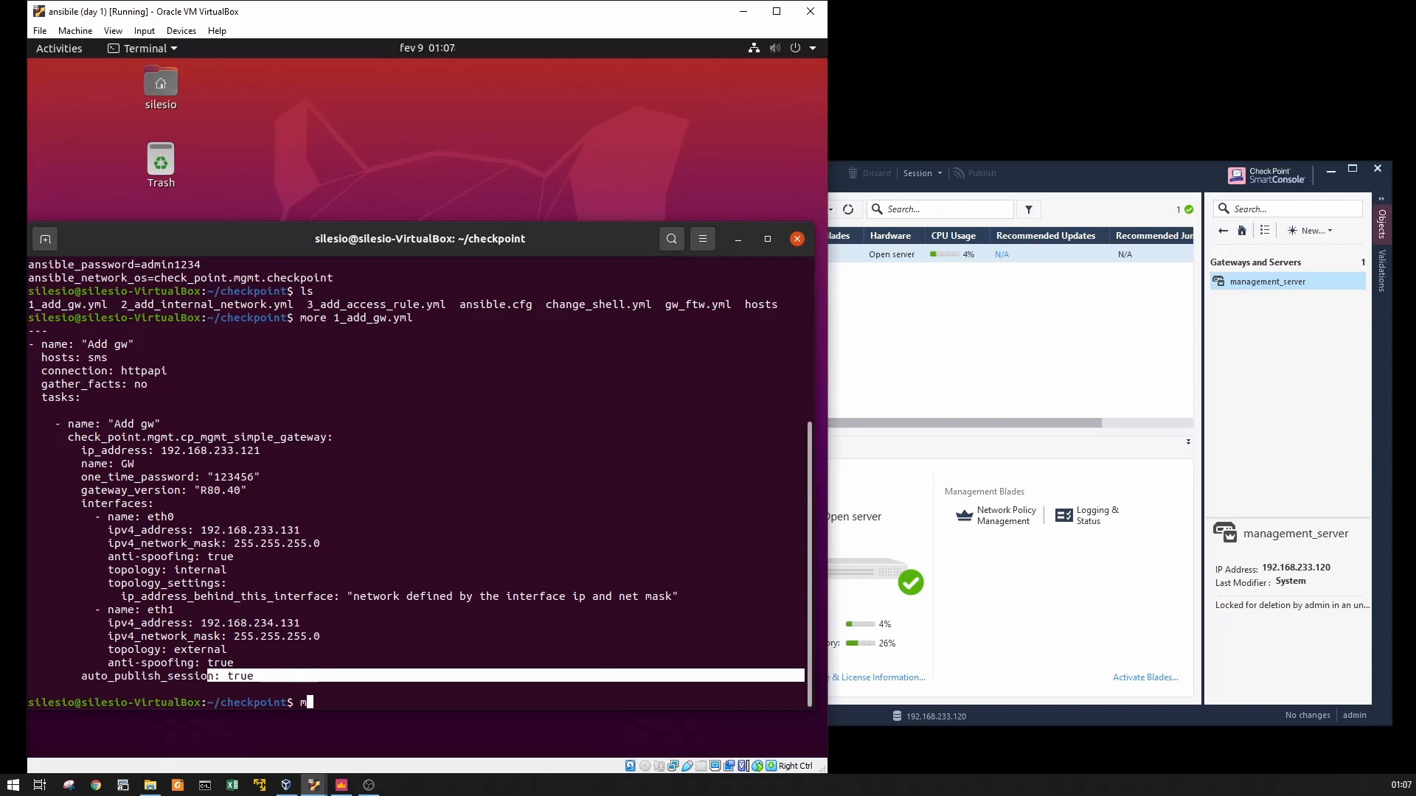
text(ore 2_add_internal_network.yml)
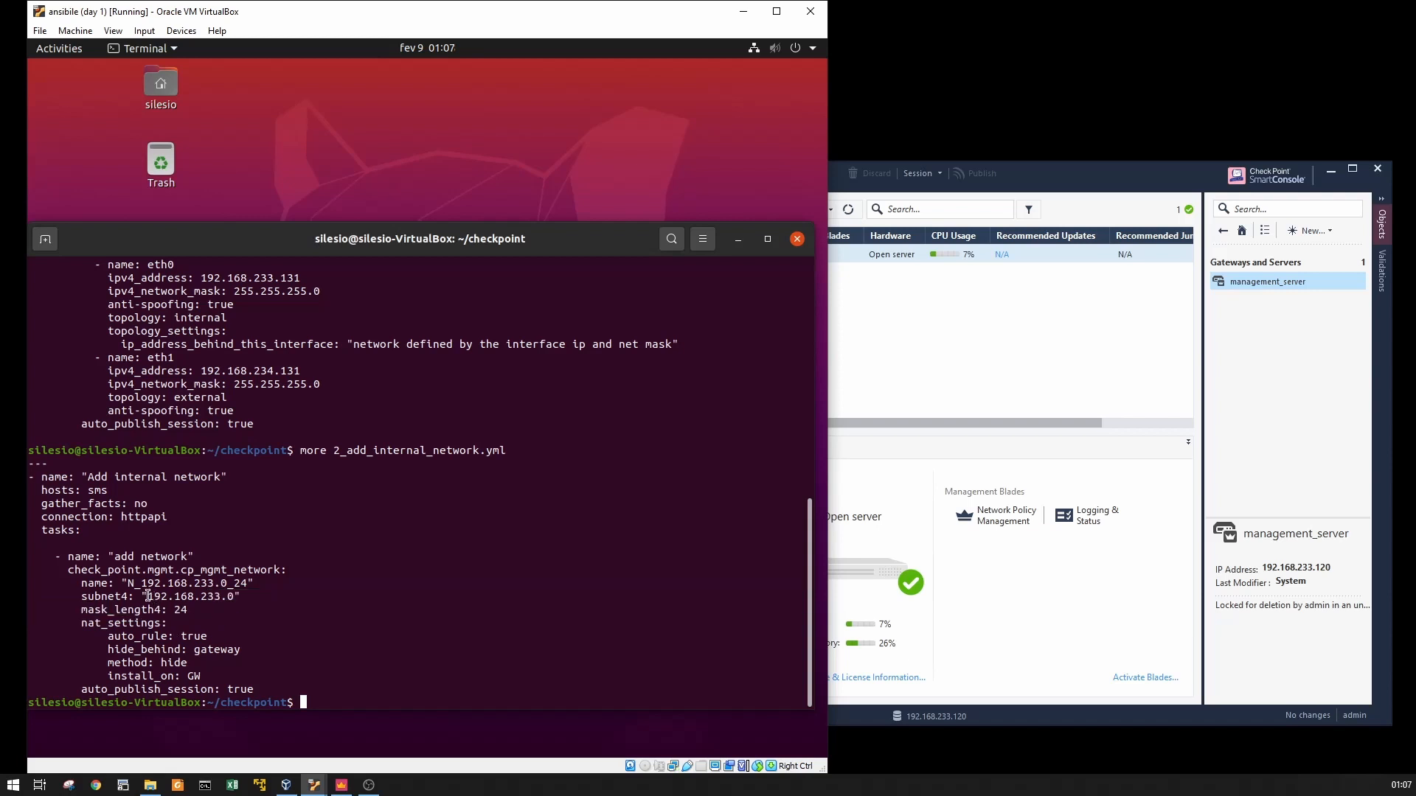
double_click(191, 596)
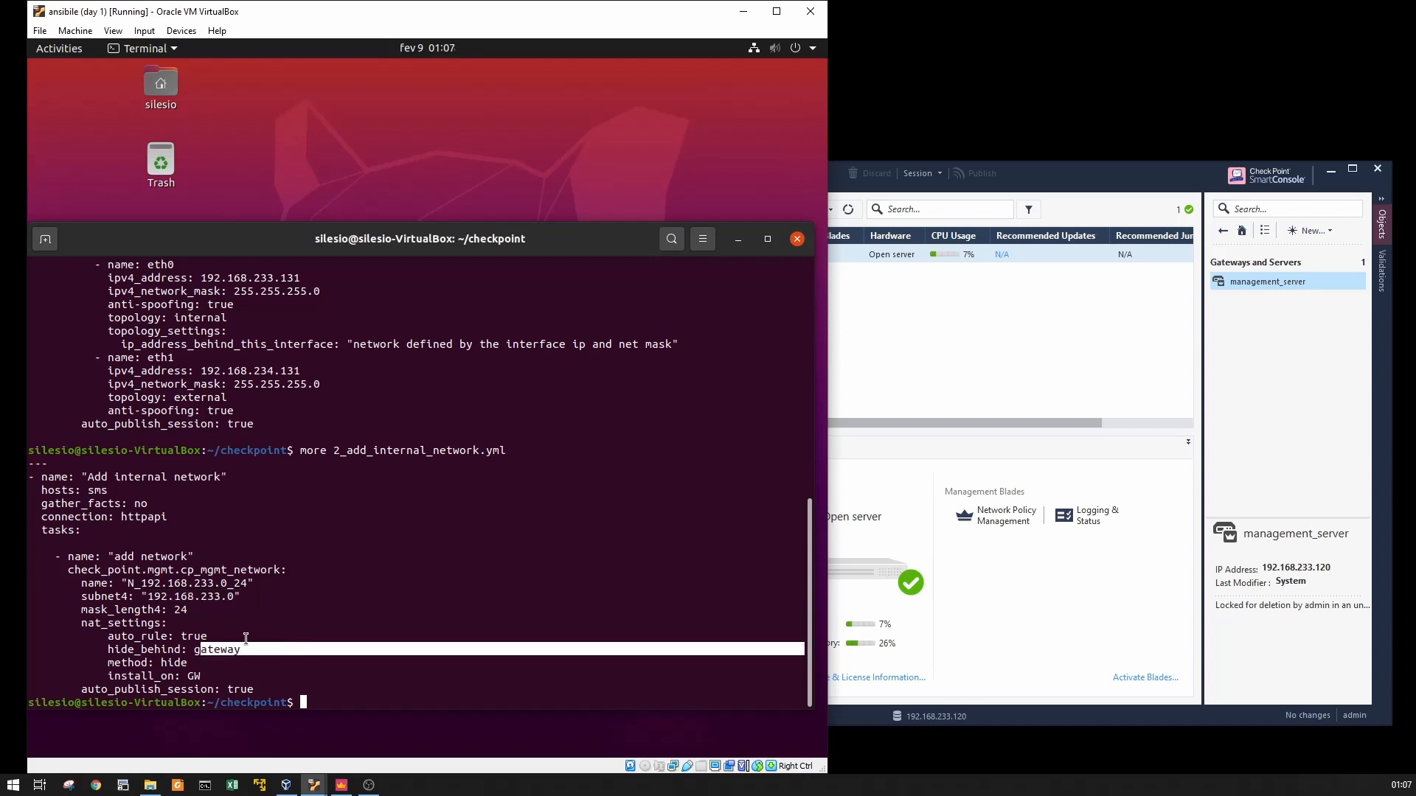
mouse_move(206, 686)
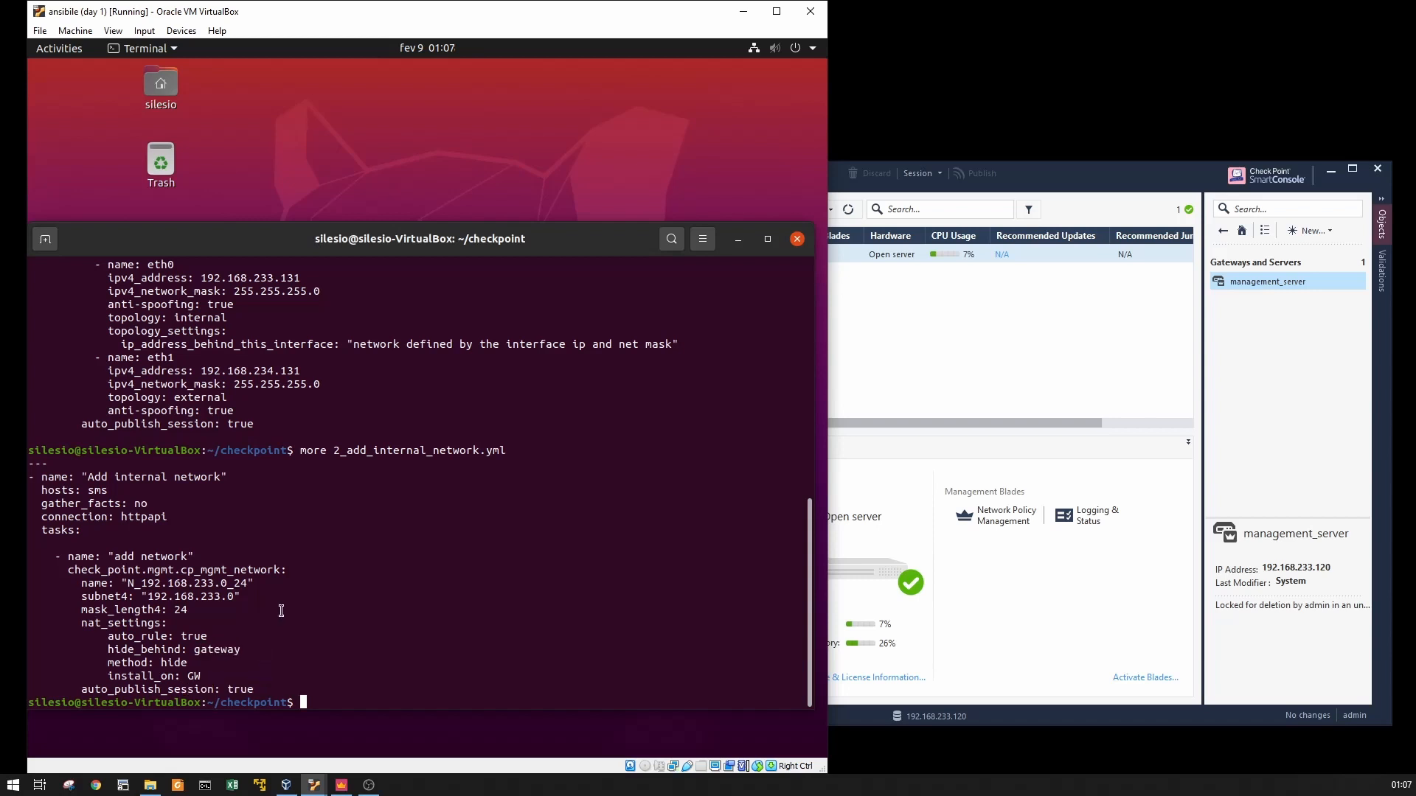
Show 3_add_access_rule.yml with the 'Allow internet access' rule, highlighting its source network.
text(more 3_add_access_rule.yml)
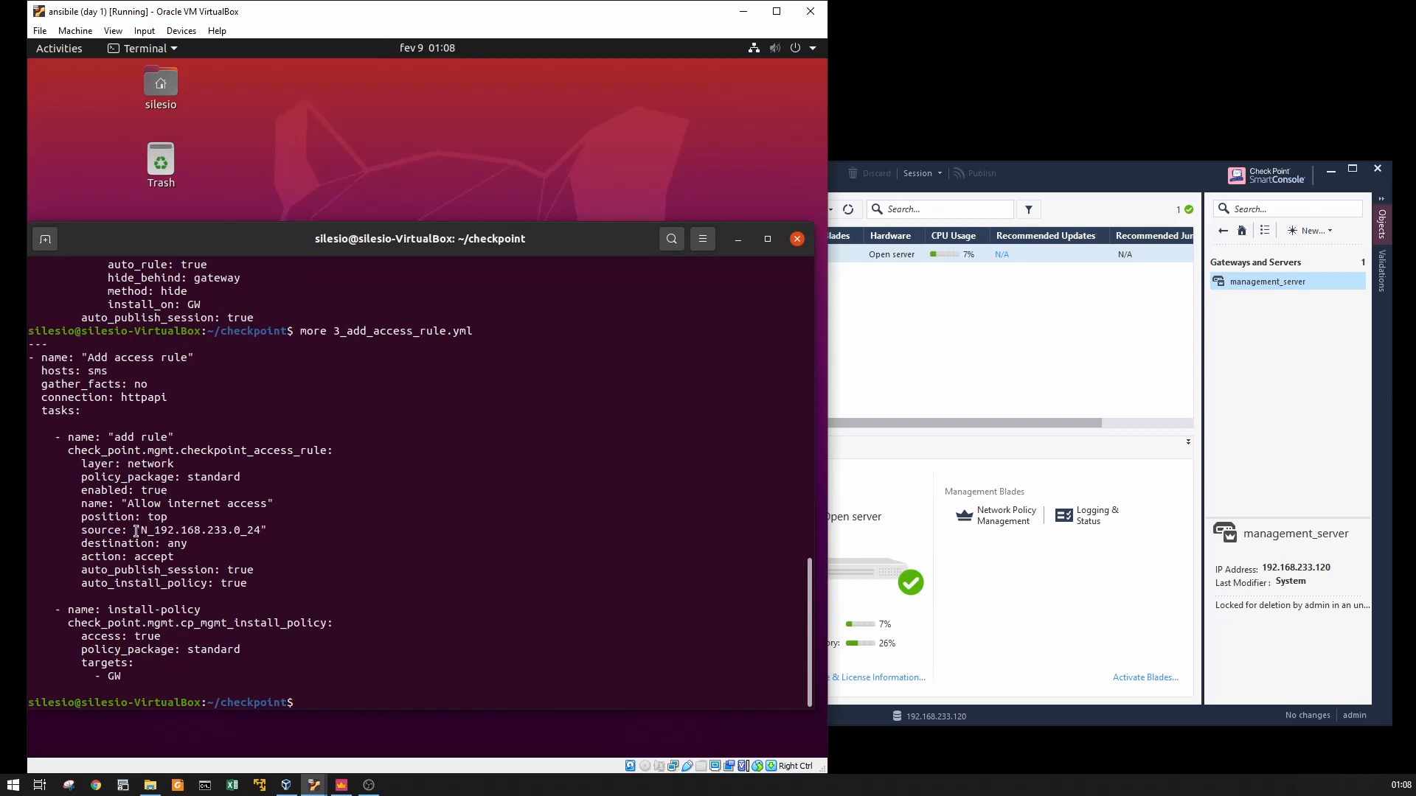
double_click(199, 530)
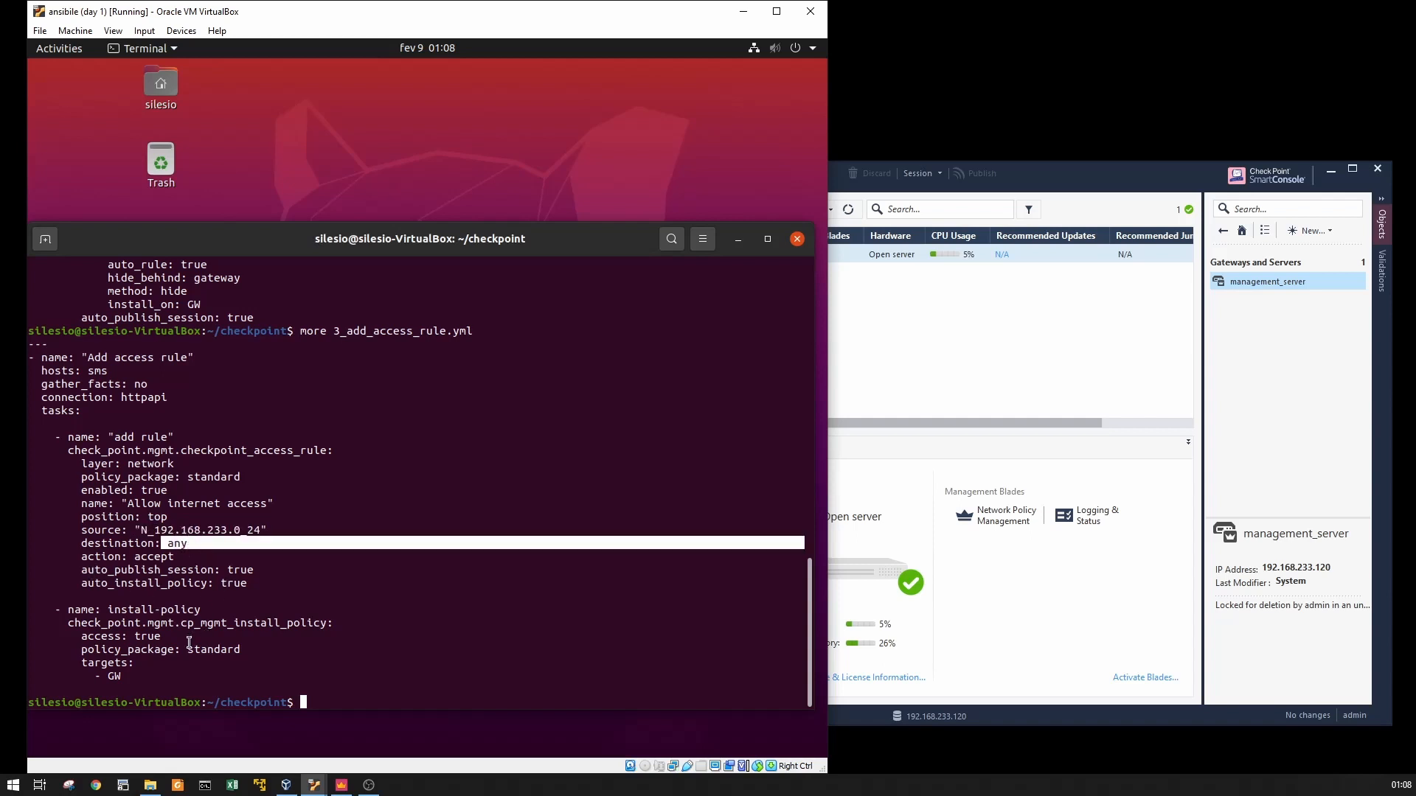
mouse_move(303, 574)
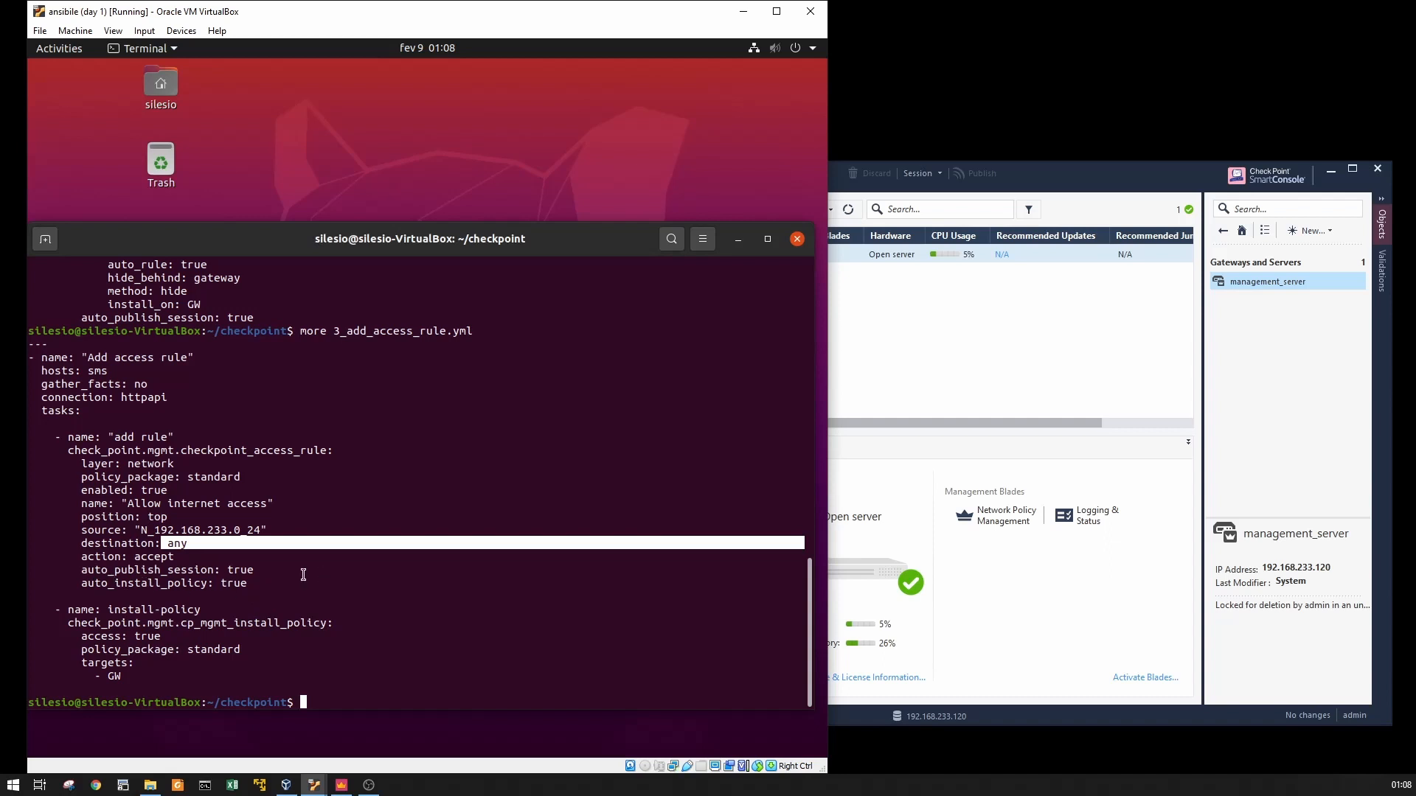
mouse_move(174, 628)
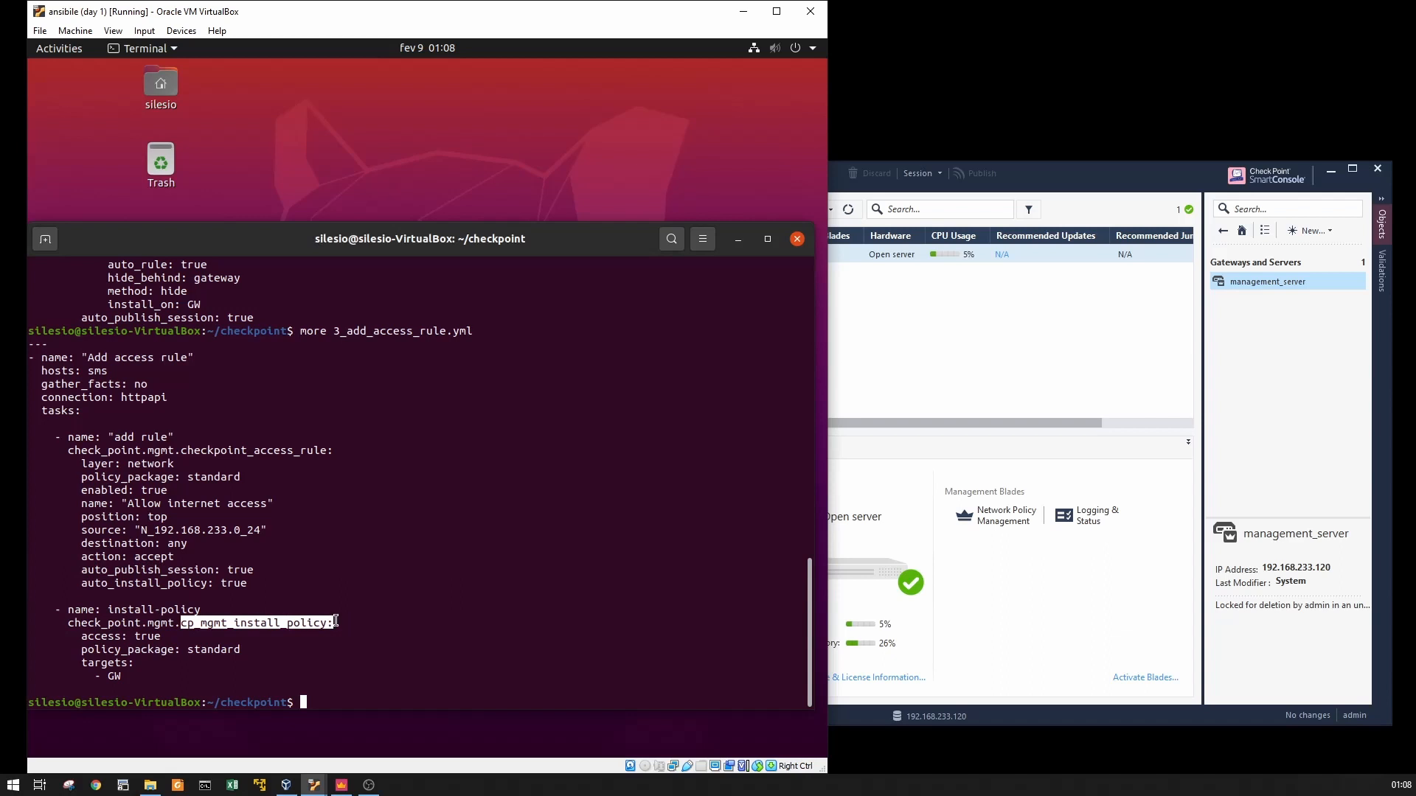
mouse_move(193, 557)
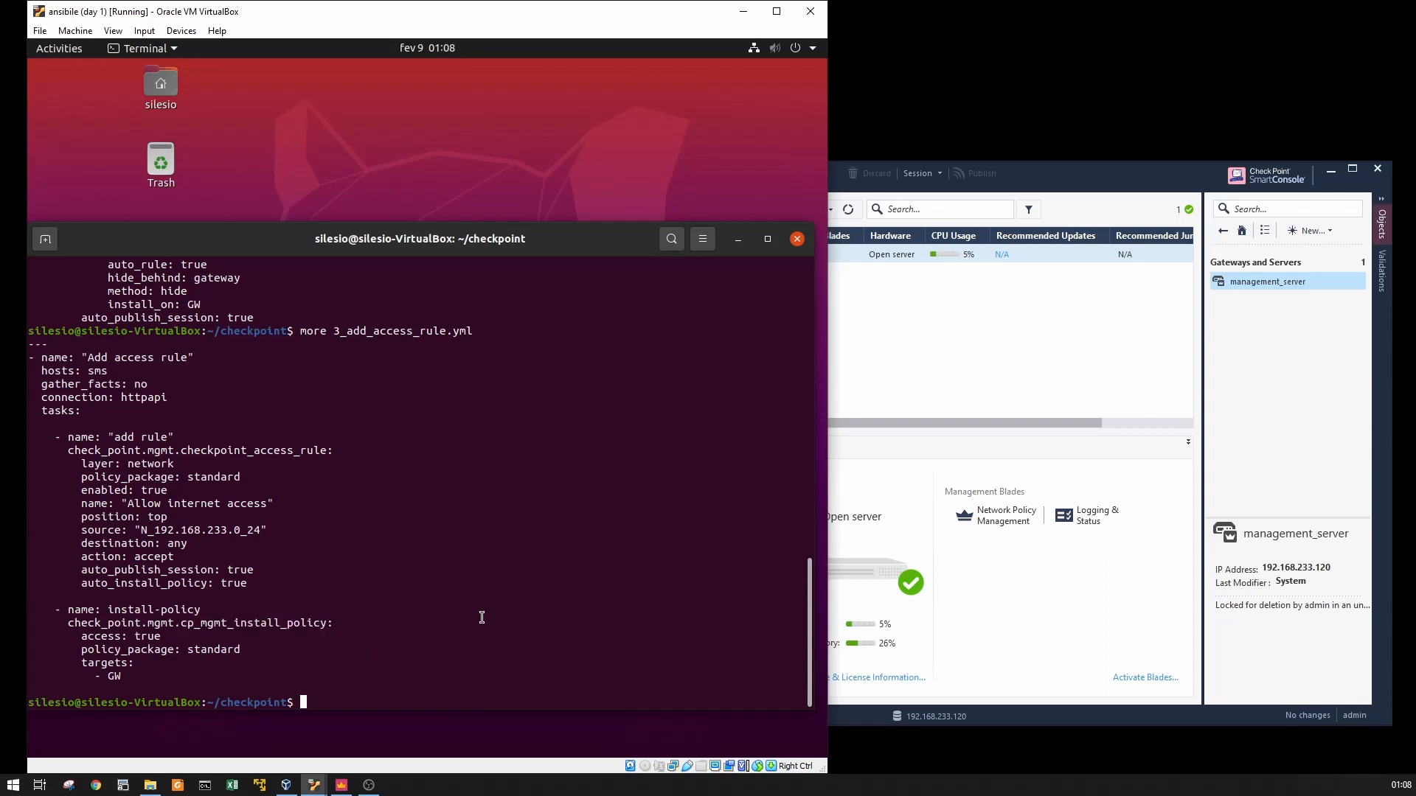
Run 'ansible-playbook 1_add_gw.yml -vvv' to add the gateway verbosely.
text(ansible-p)
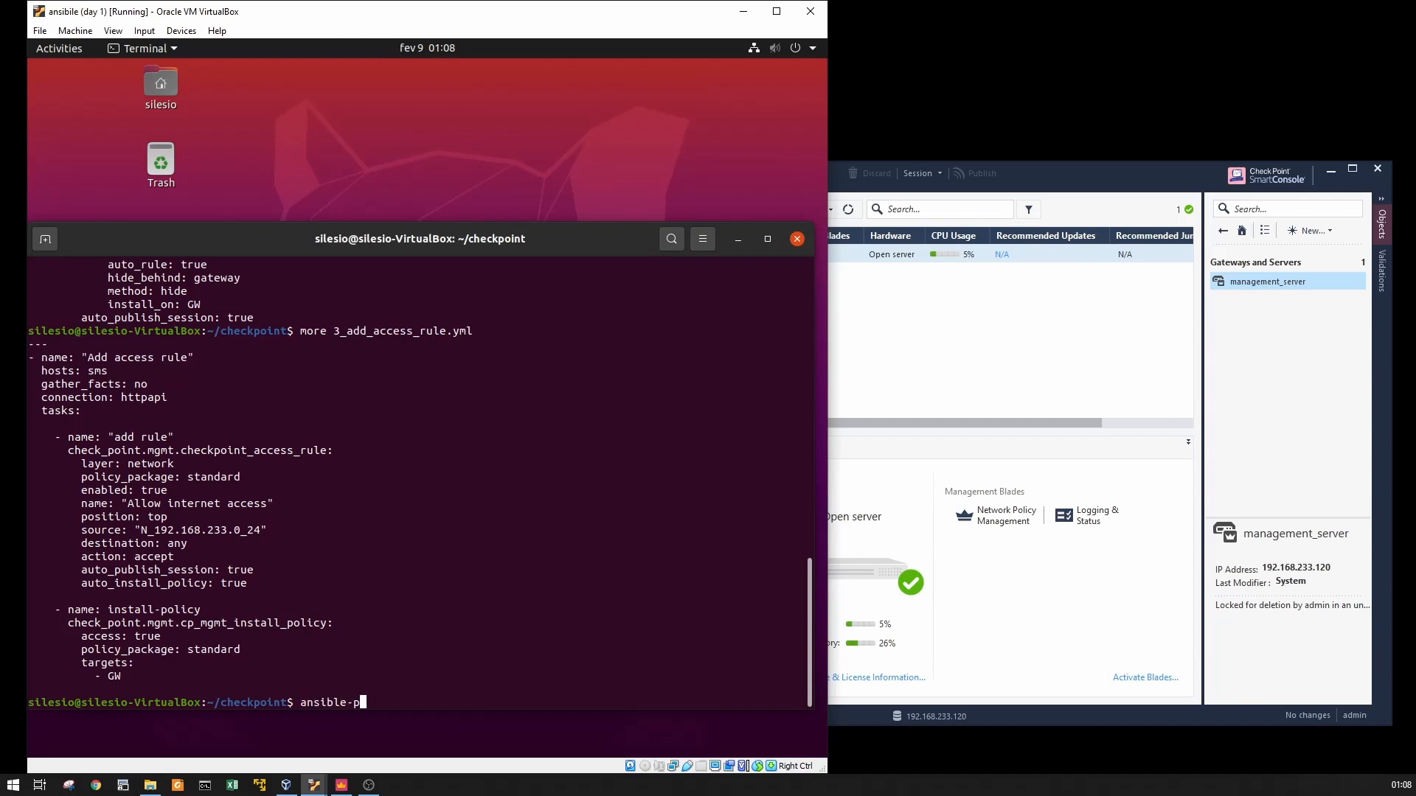
text(laybook 1_add_gw.yml)
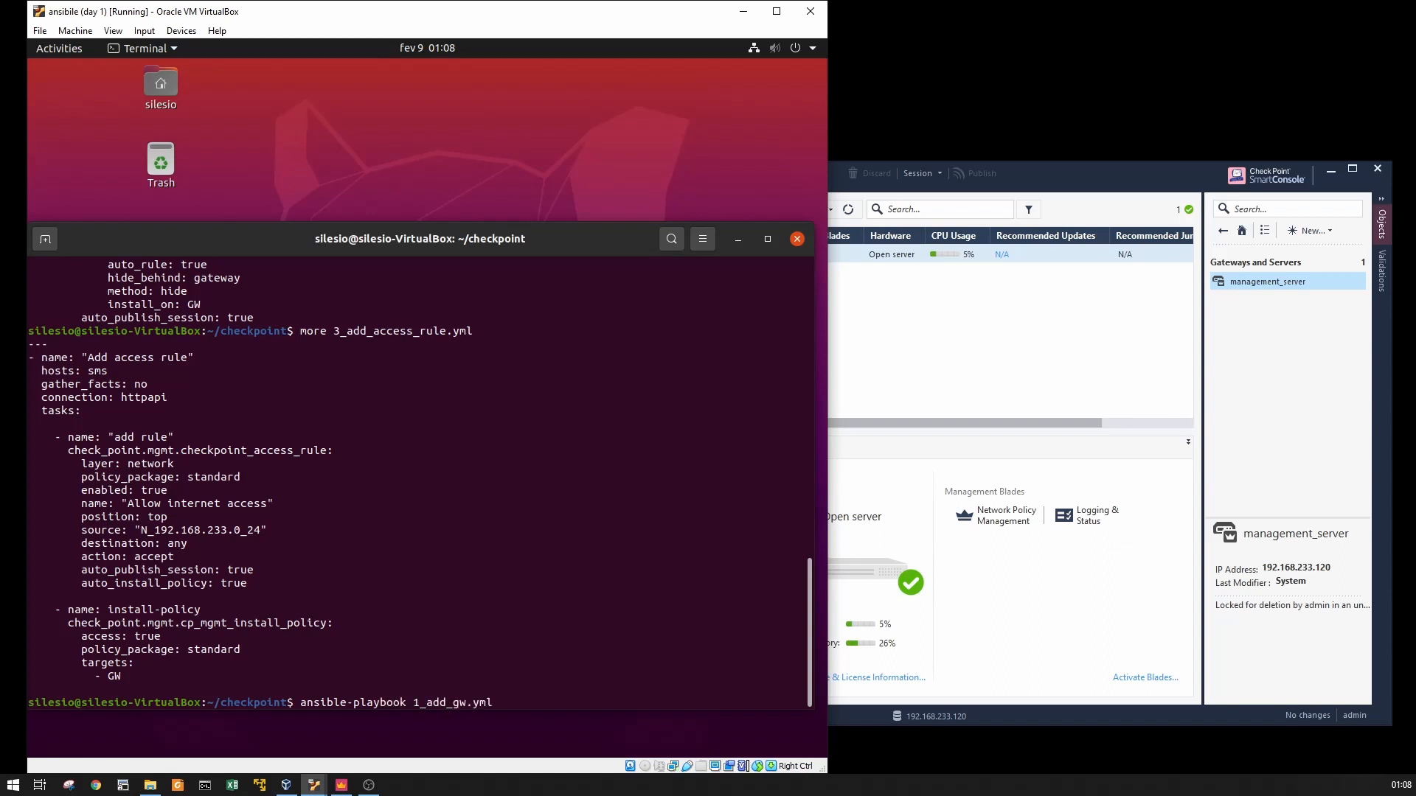
text(-)
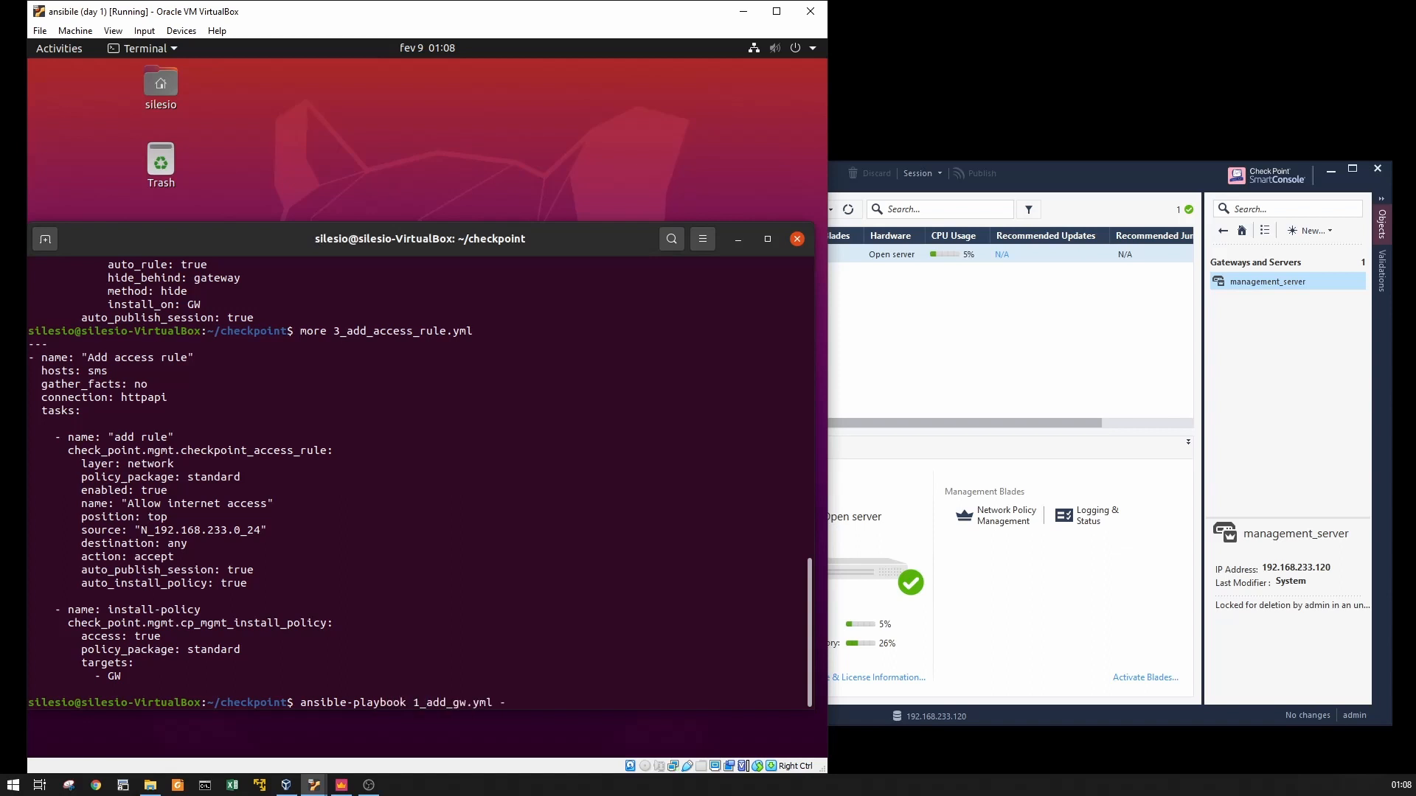
text(vvv)
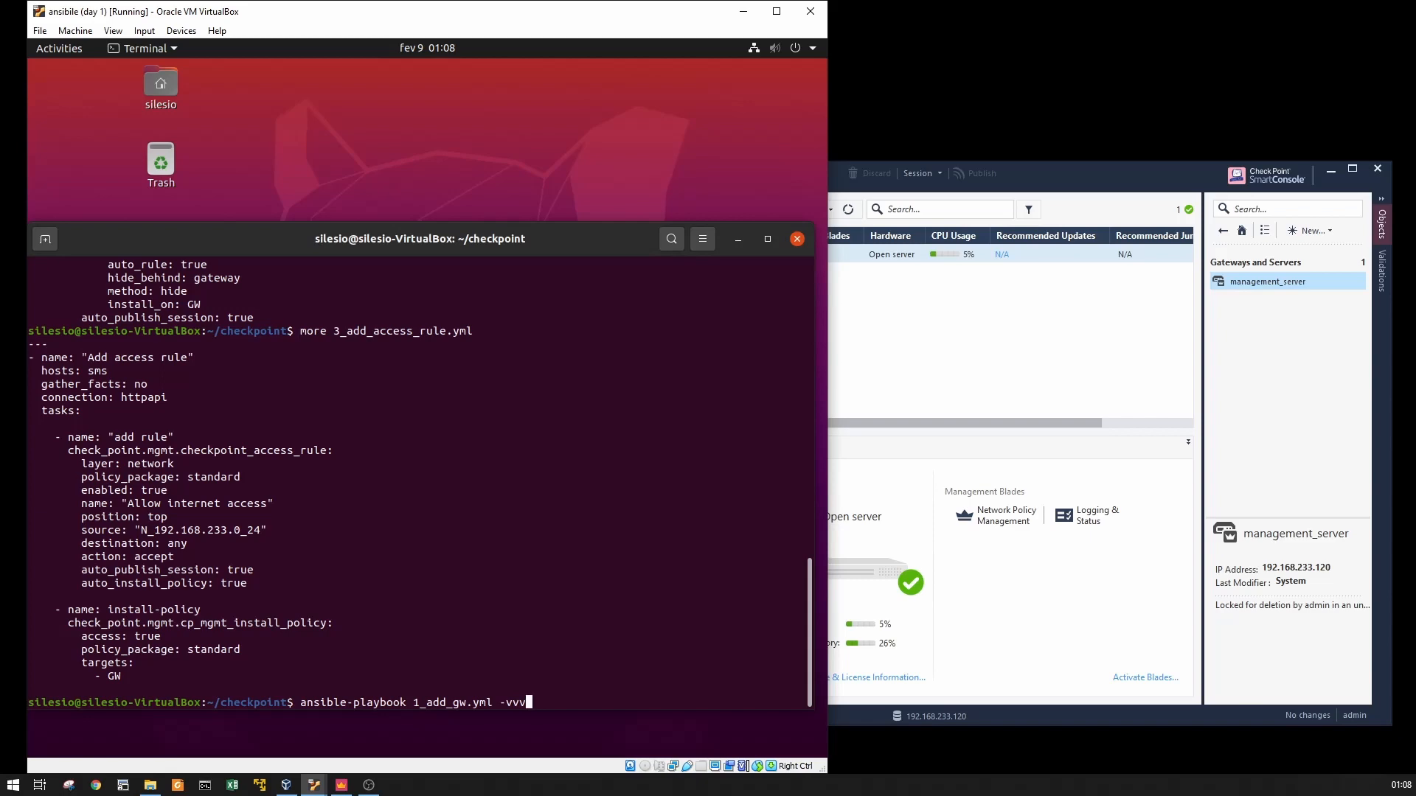
key(Return)
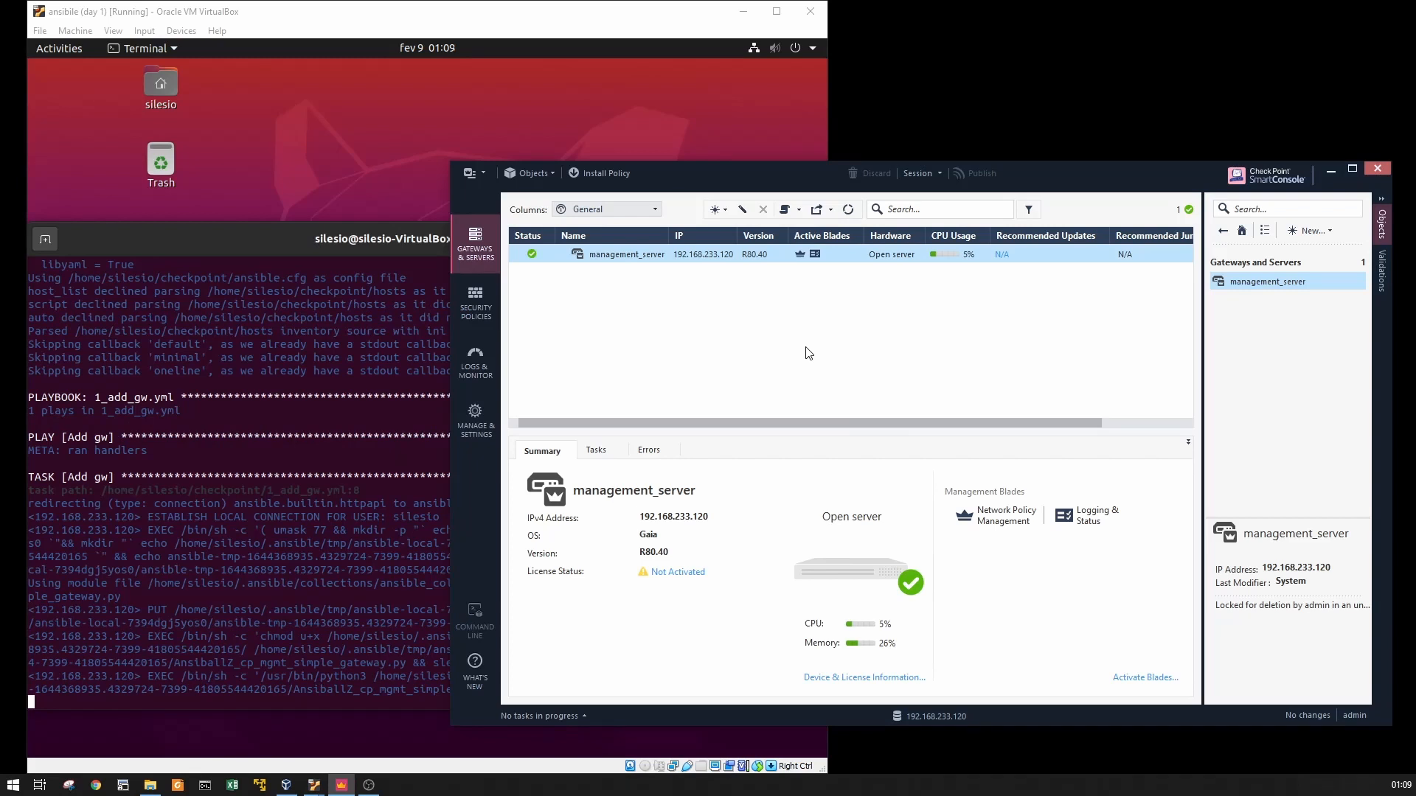
mouse_move(376, 411)
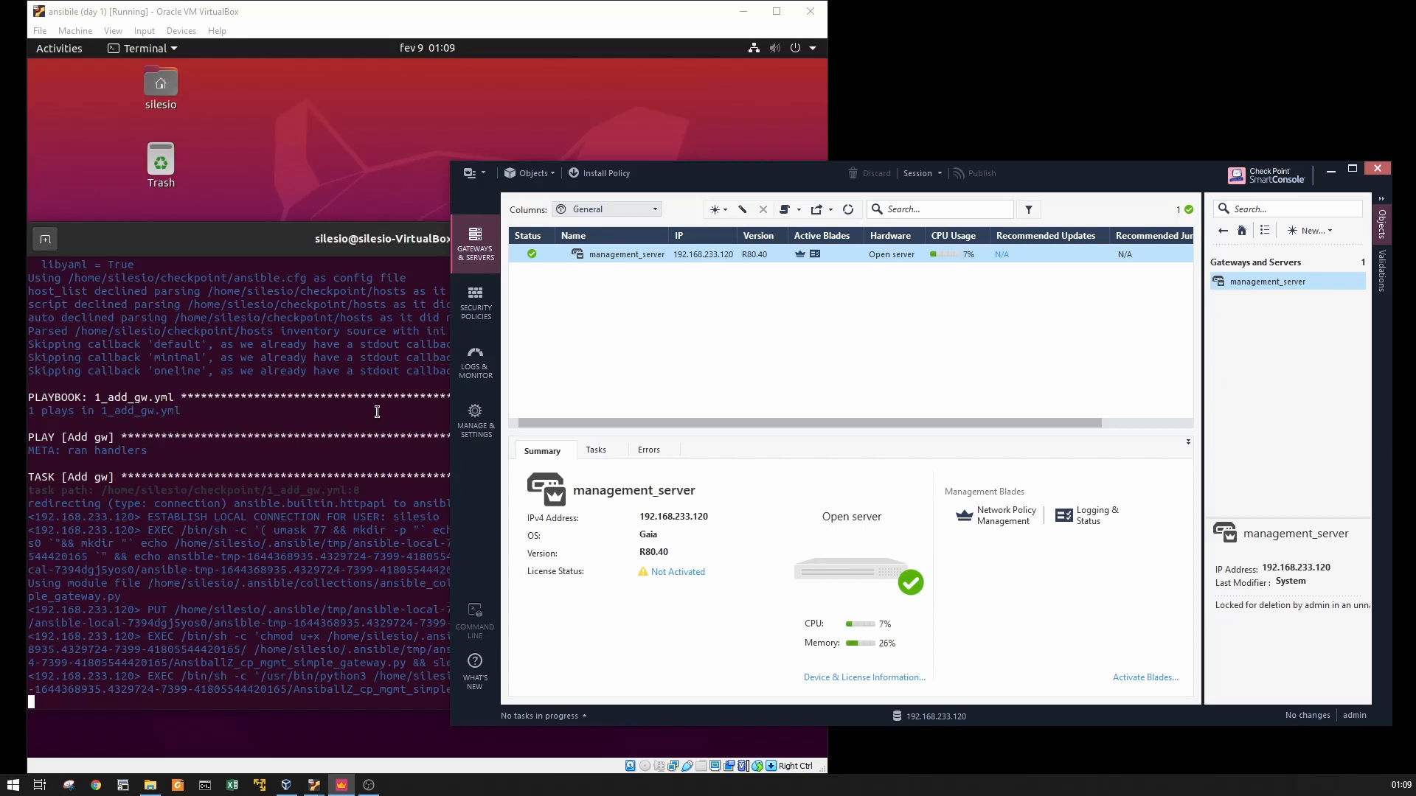
mouse_move(568, 344)
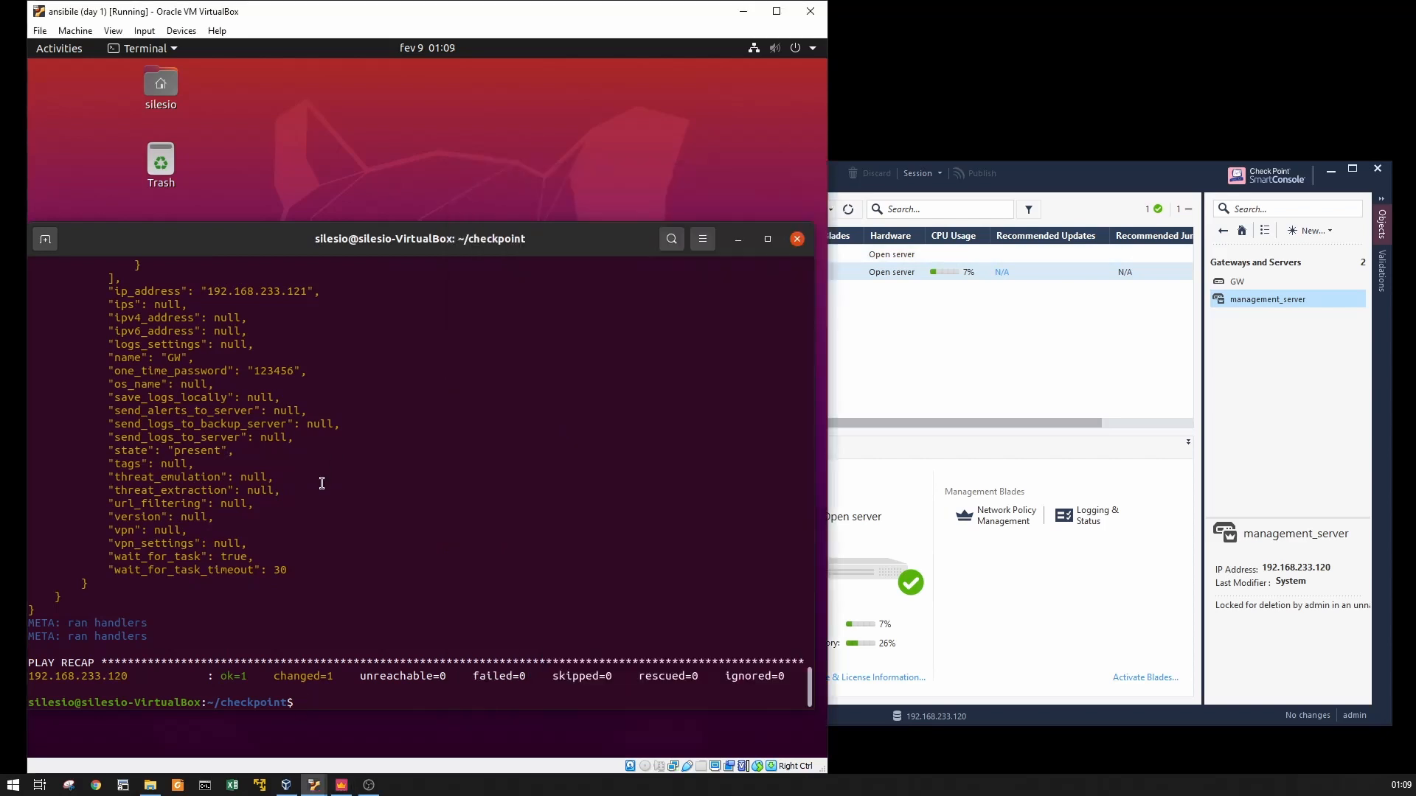
Recall the ansible-playbook 1_add_gw.yml command line to edit it for the next playbook.
text(ansible-playbook 1_add_gw.yml -vv)
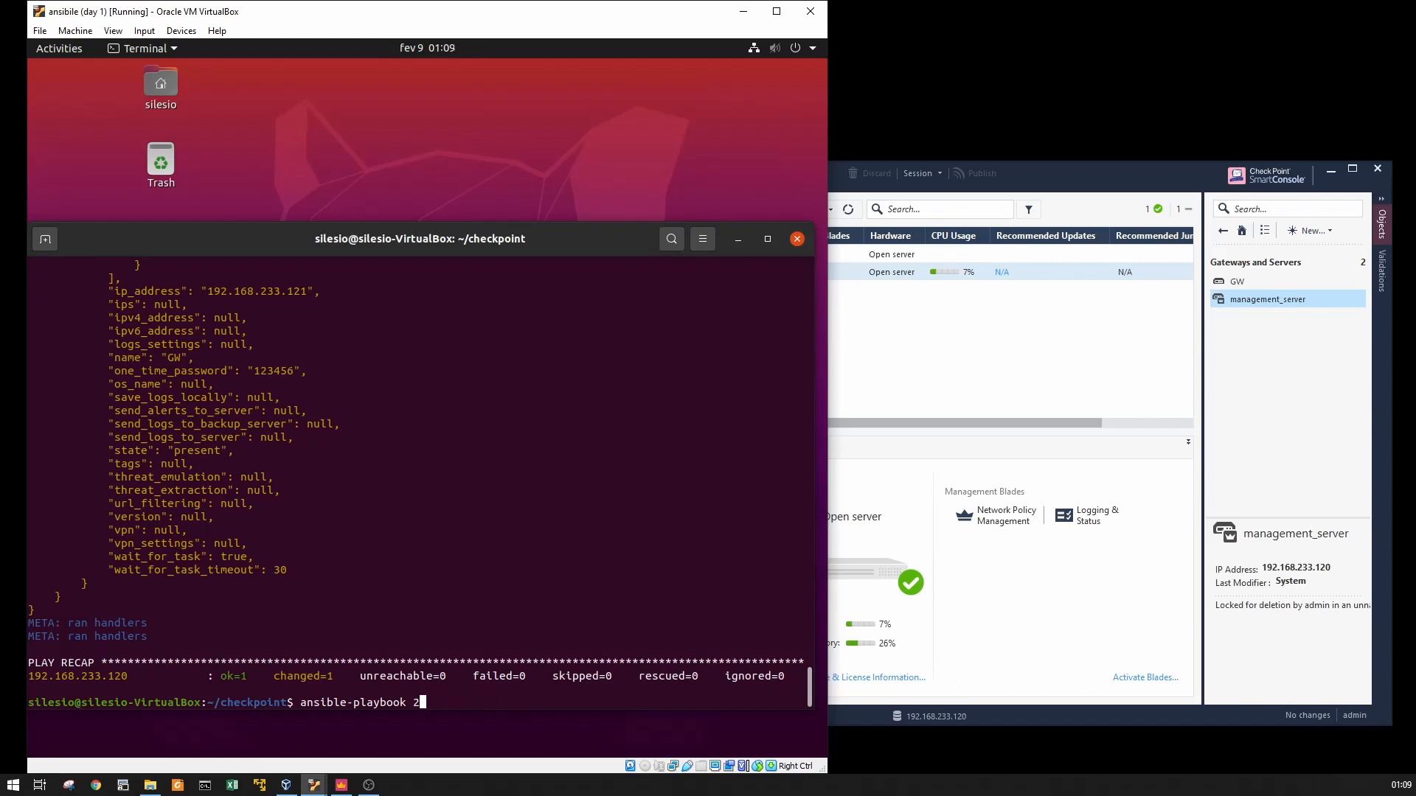
Run 'ansible-playbook 2_add_internal_network.yml -vvv' against the management server.
text(_add_internal_network.yml -vvv)
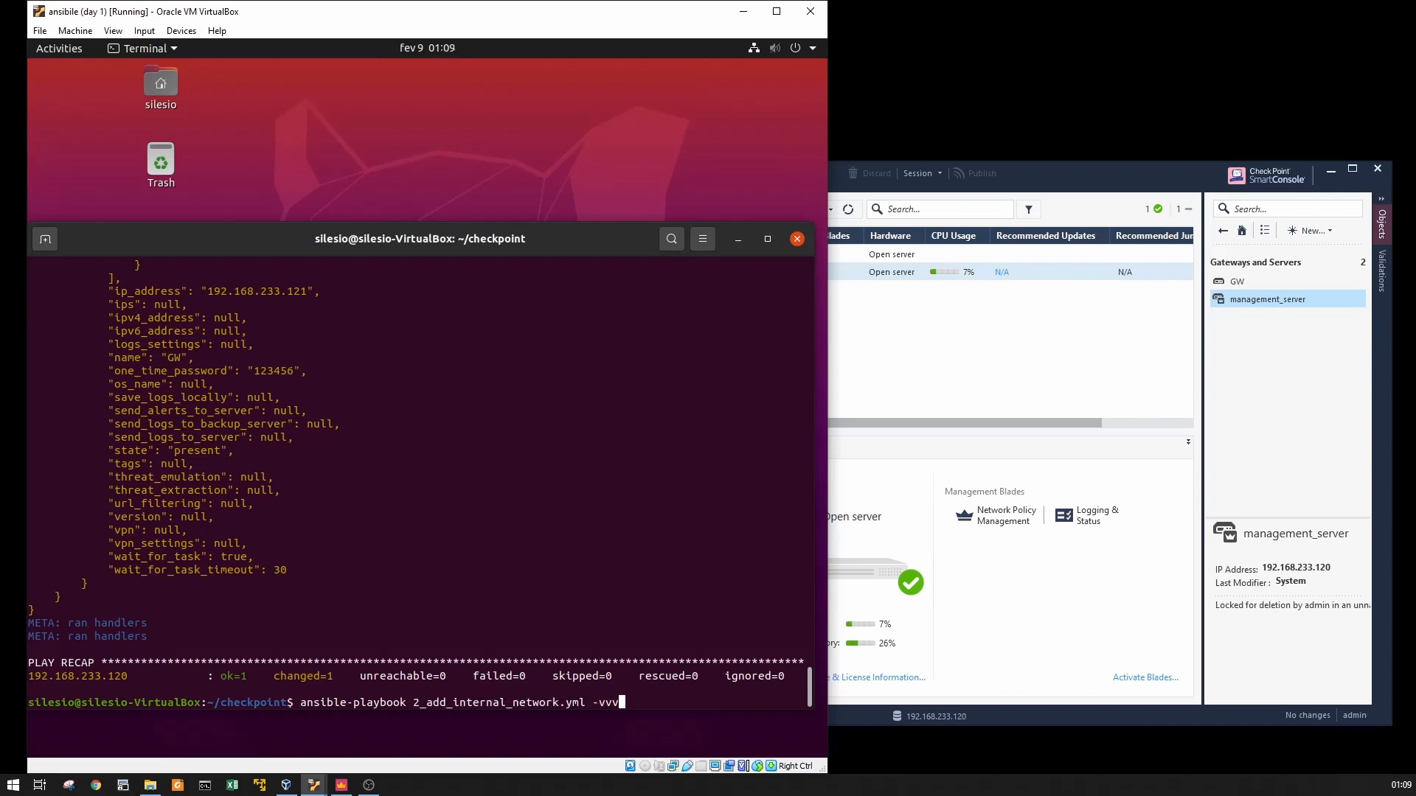
key(Return)
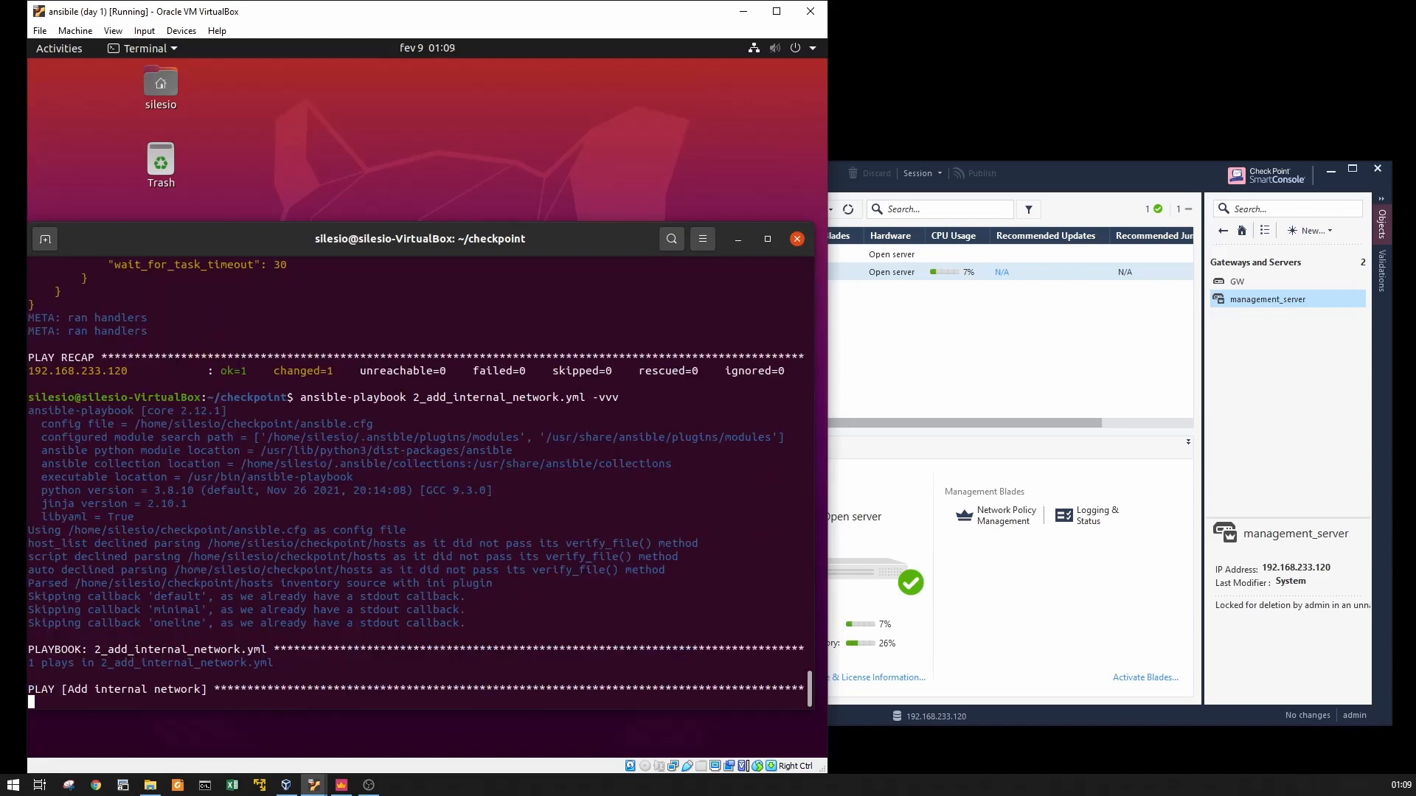
scroll(down, 3)
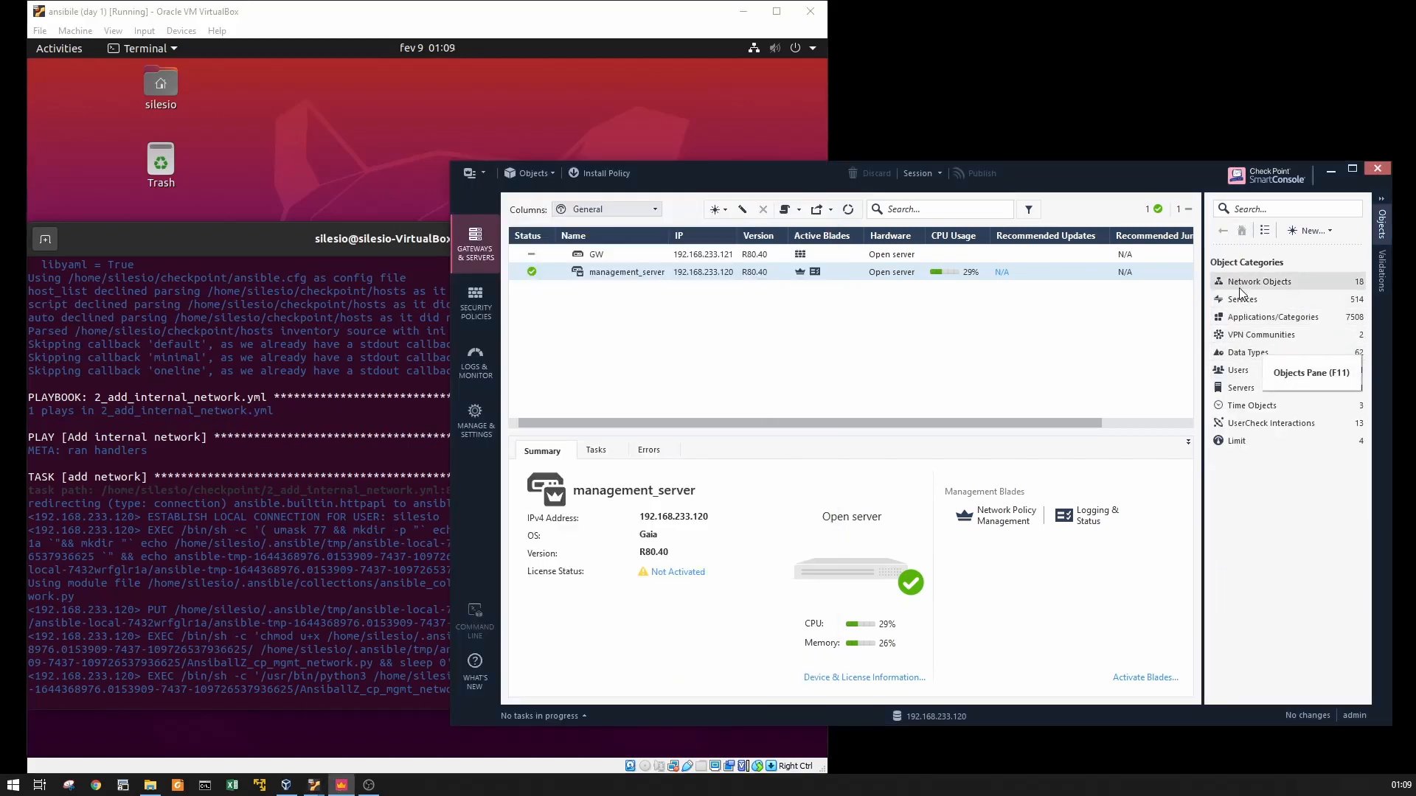
View N_192.168.233.0_24 under Networks and its automatic hide NAT rules in Access Control > NAT.
click(1258, 280)
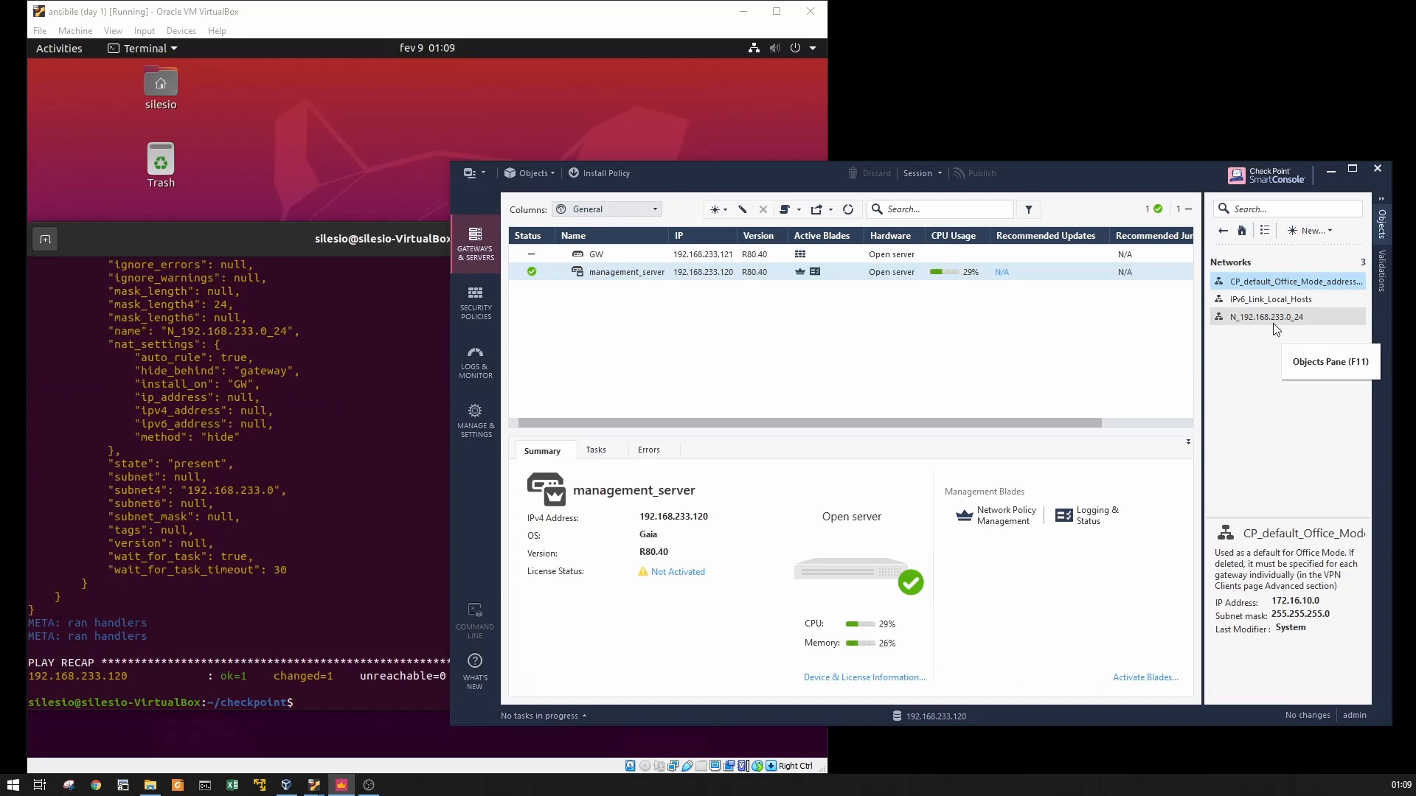
click(473, 304)
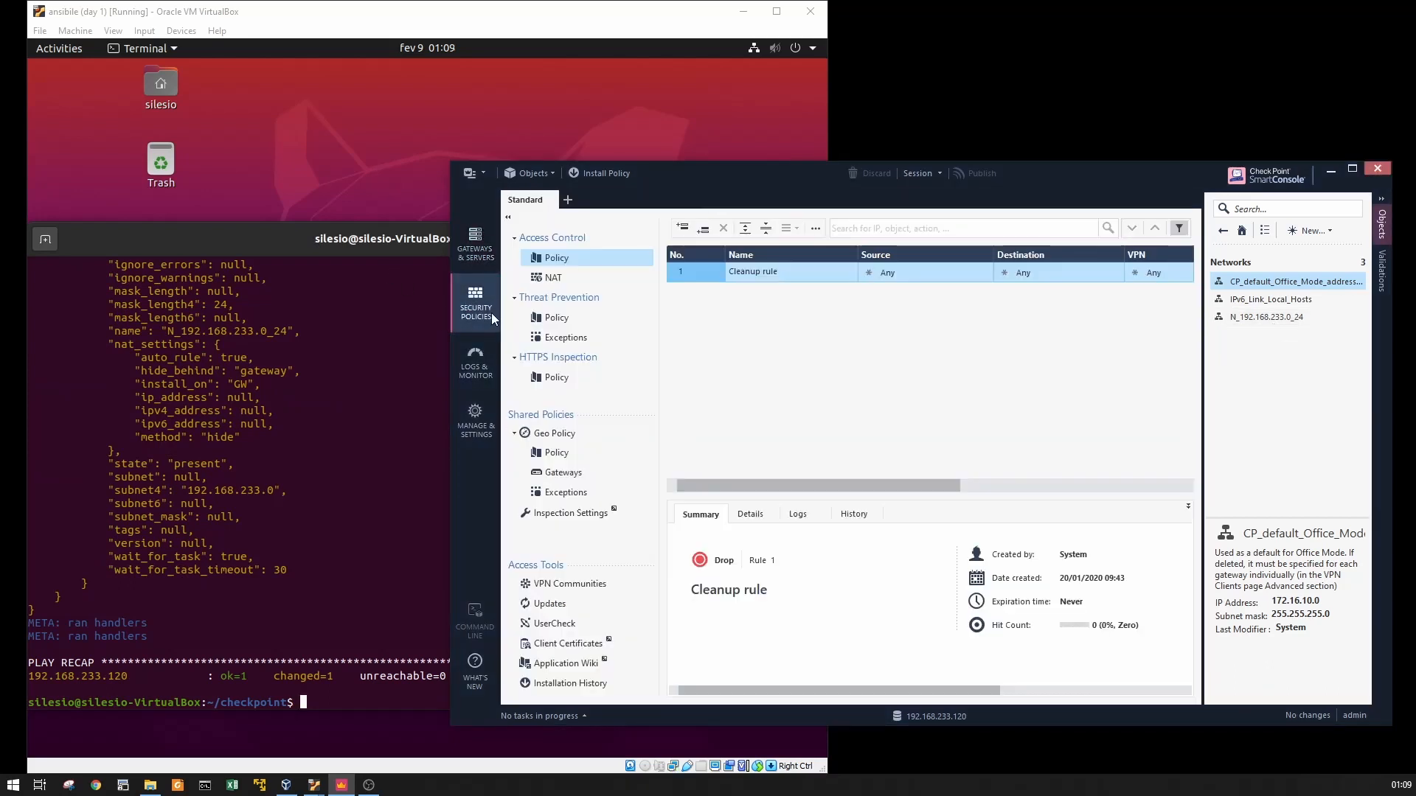
mouse_move(694, 294)
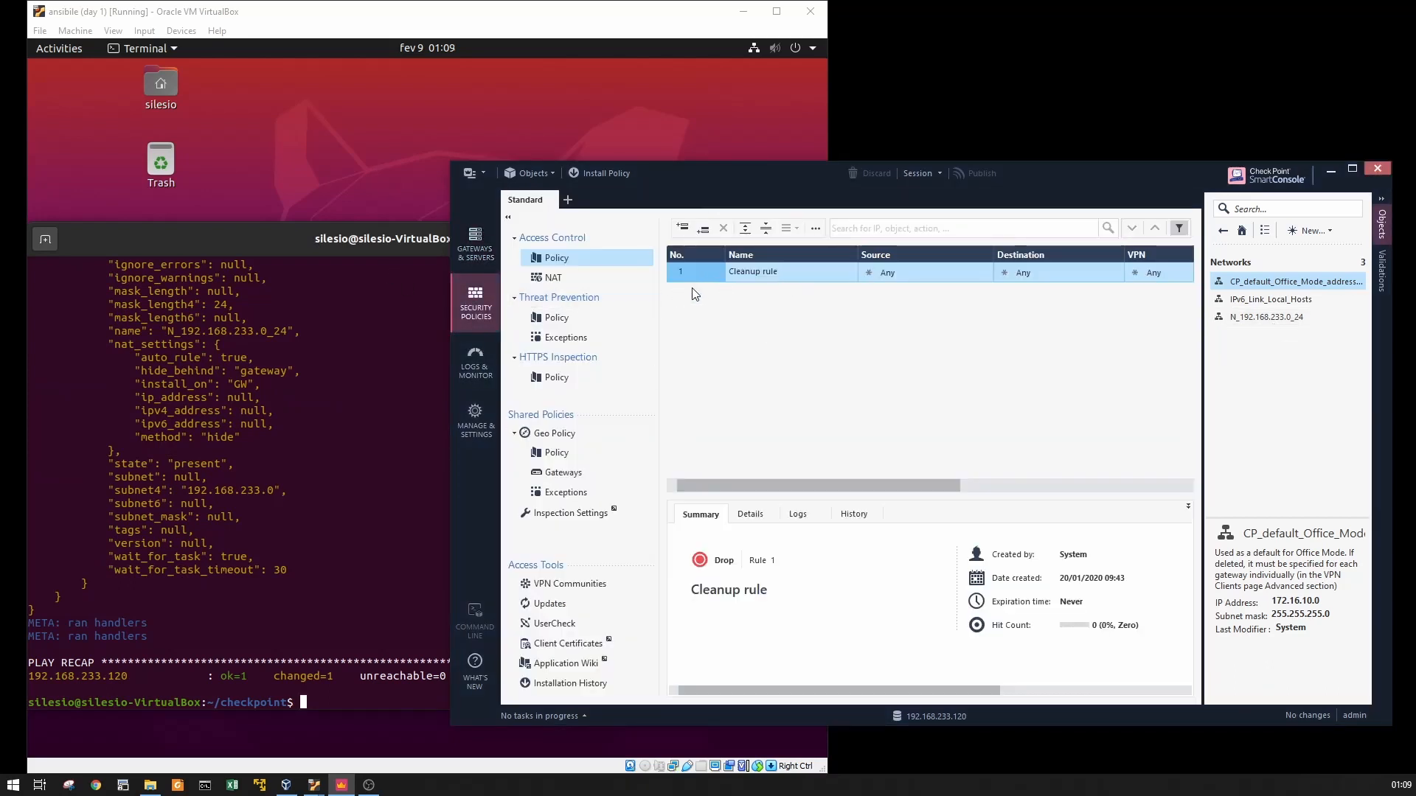
click(552, 277)
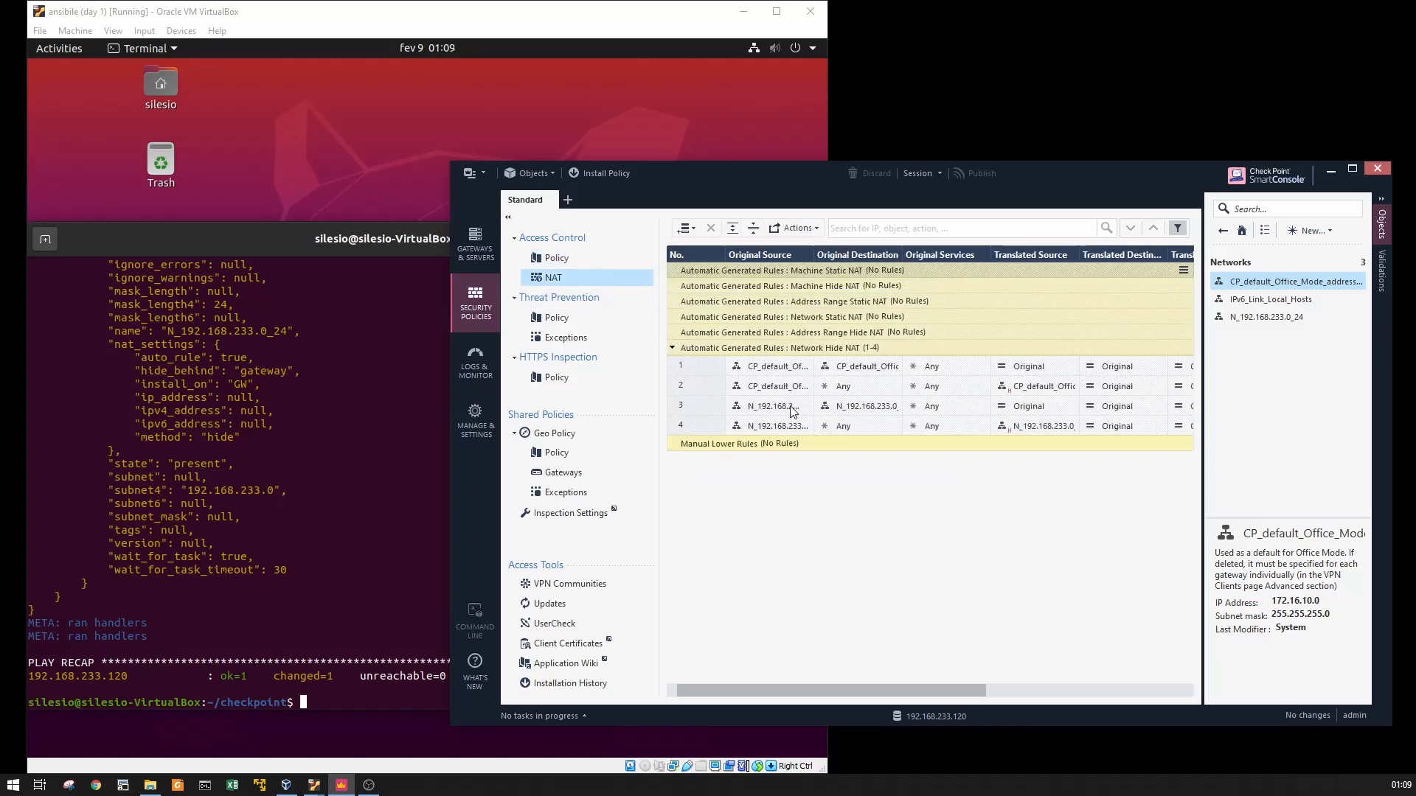
mouse_move(690, 367)
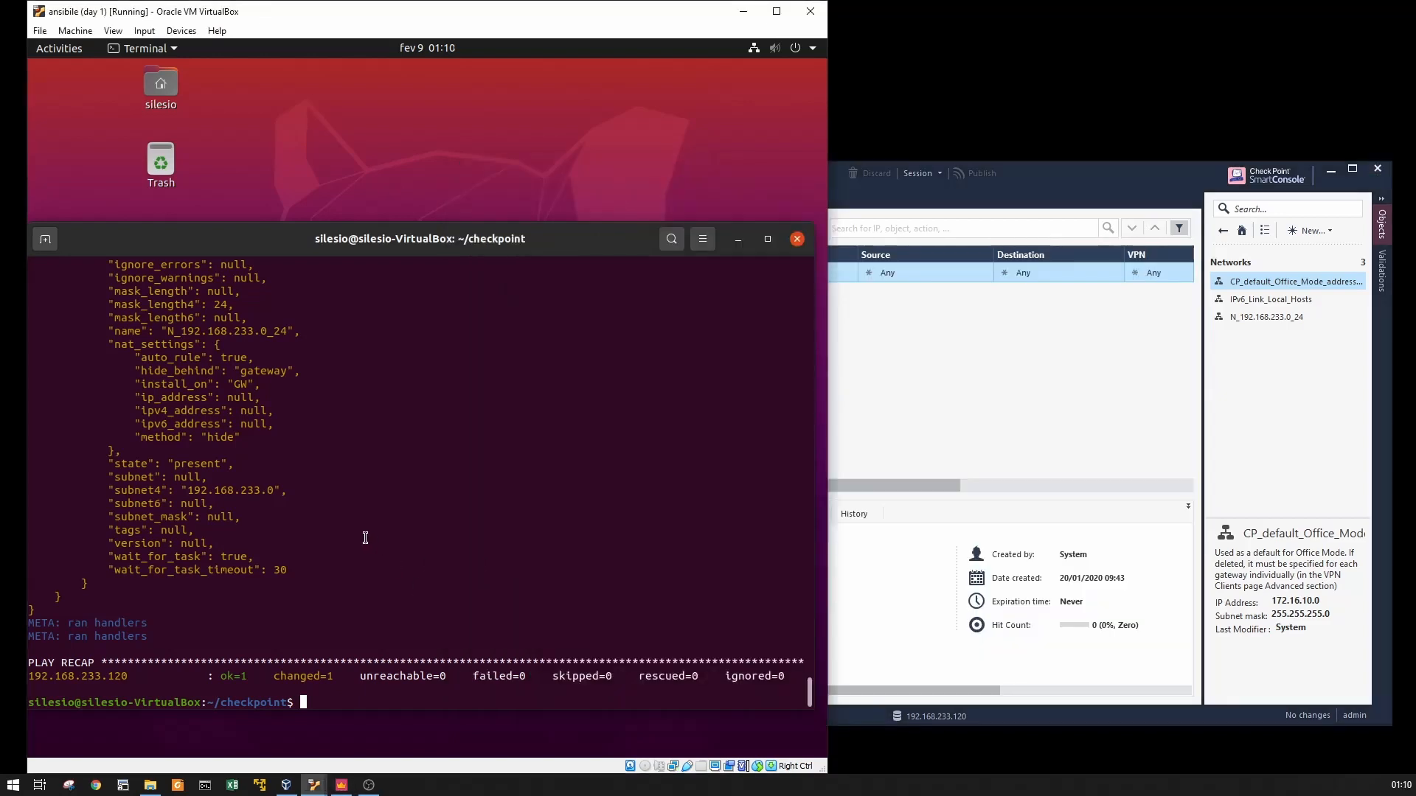
Run 'ansible-playbook 3_add_access_rule.yml -vvv' to add the access rule.
text(ansible-playbook 2_add_internal_network.yml -vvv)
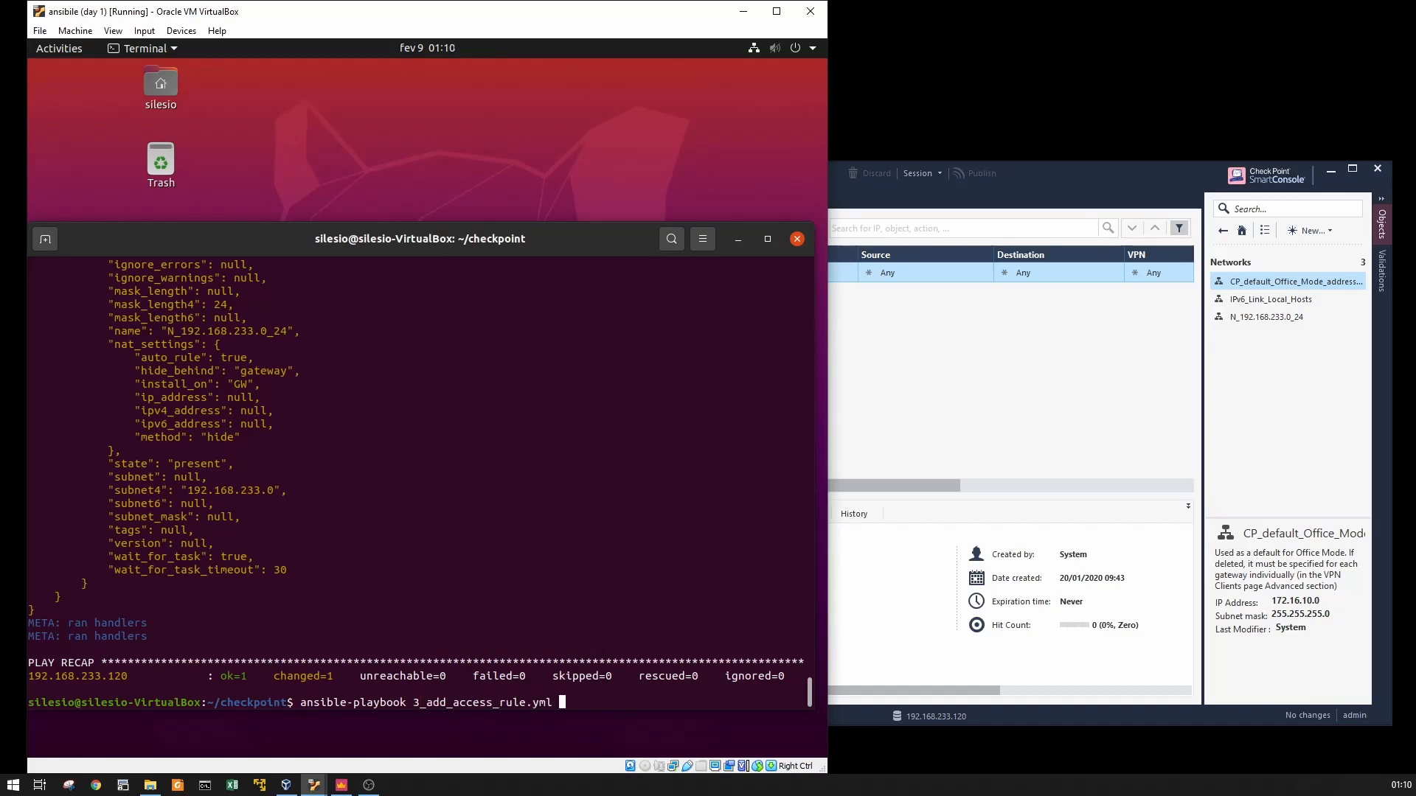
text(-vvv)
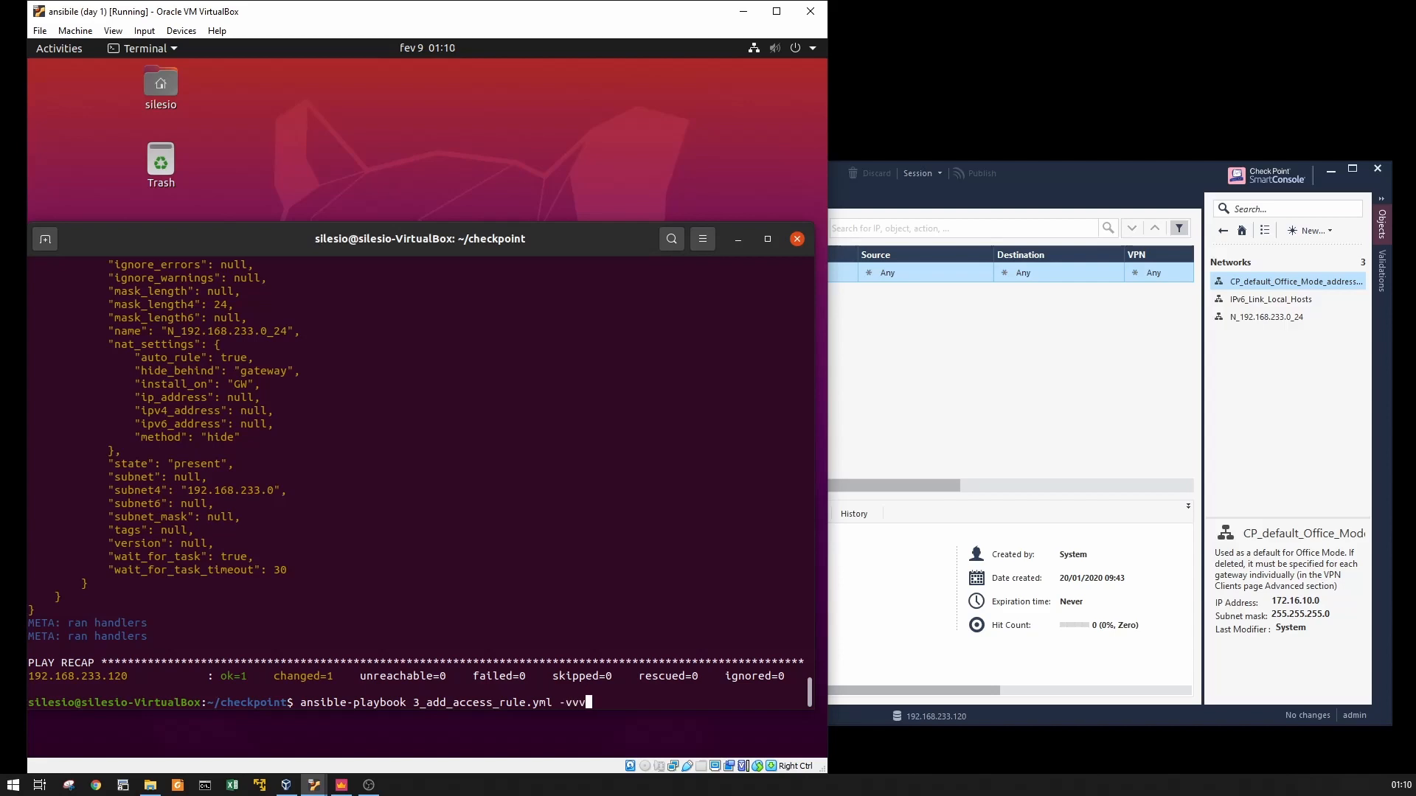
key(Return)
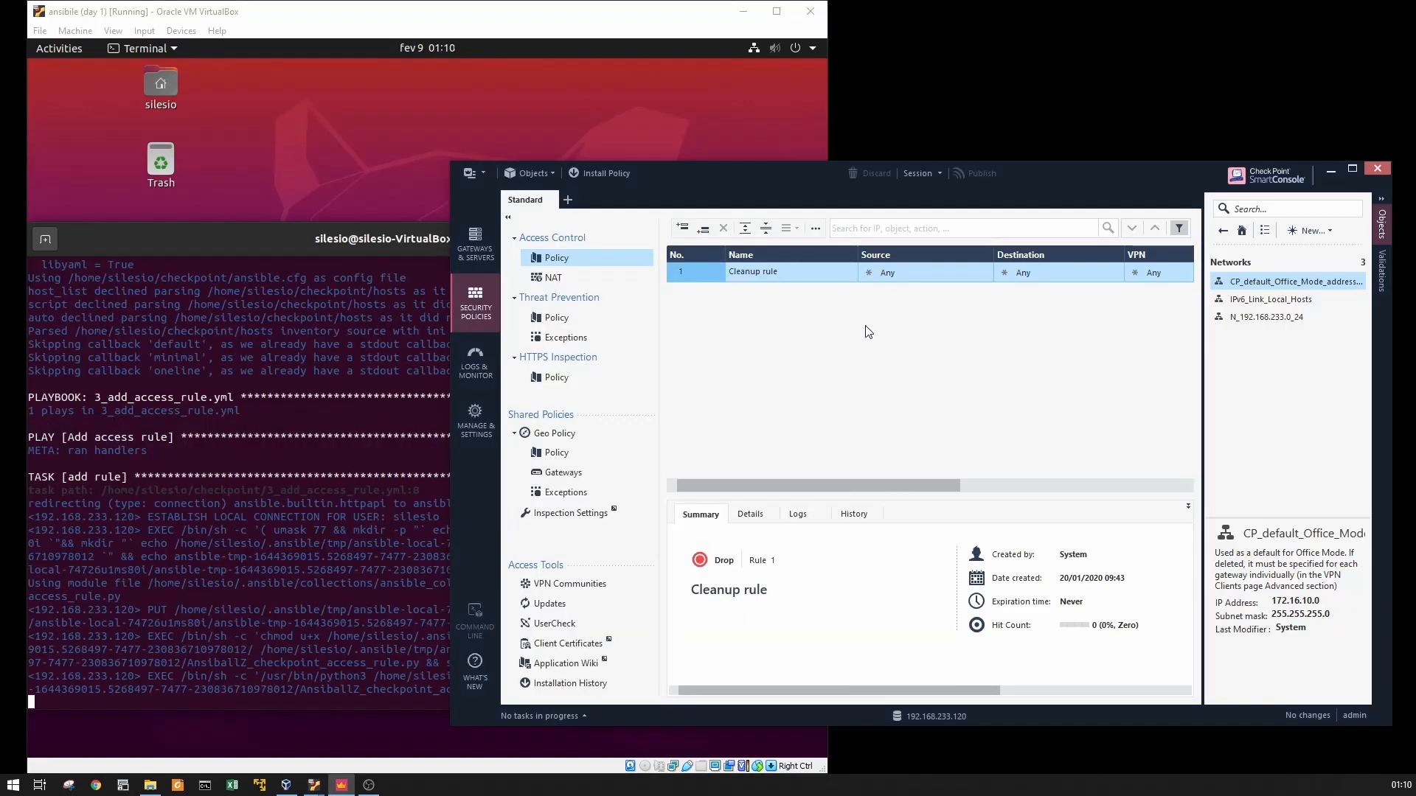
mouse_move(925, 370)
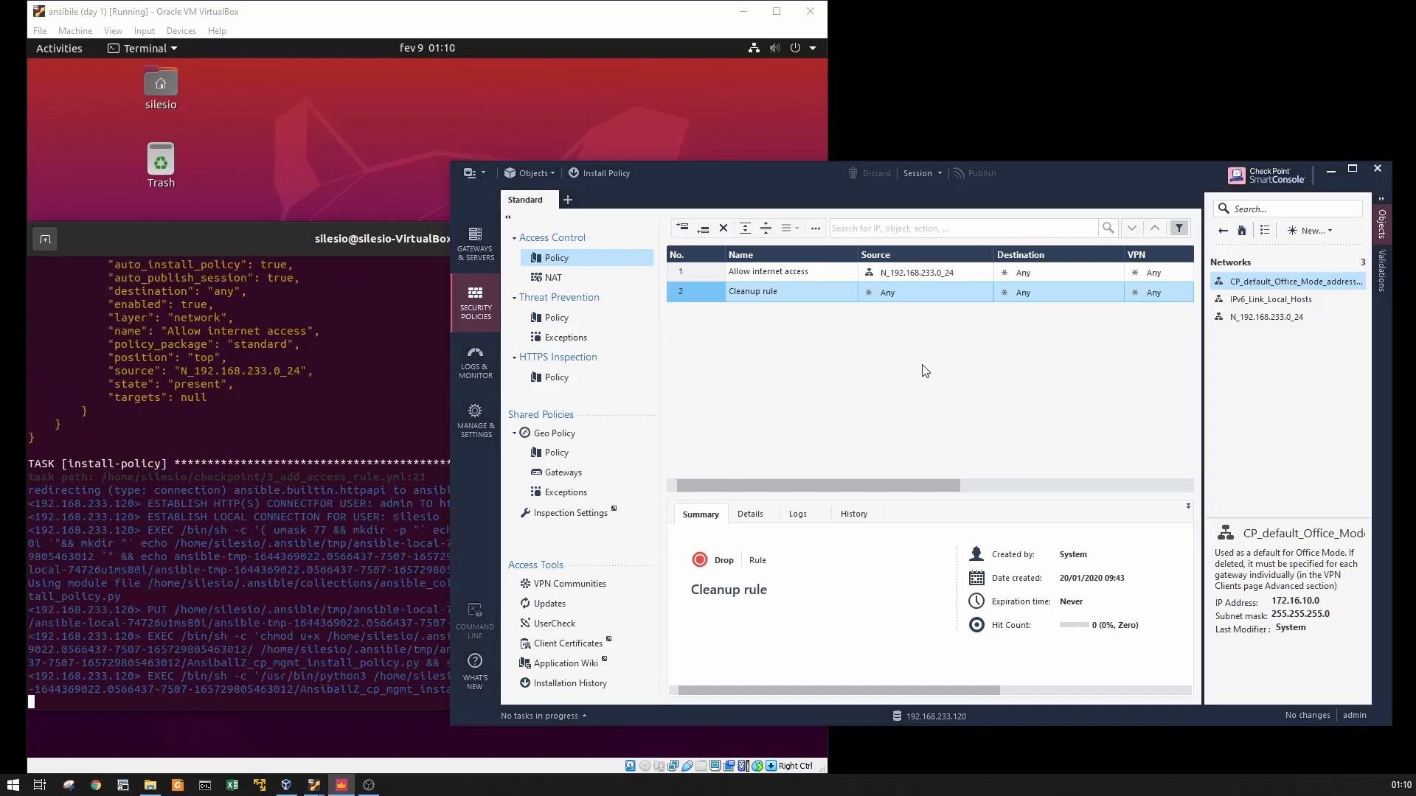
Check the 'Allow internet access' rule from N_192.168.233.0_24 in the Access Control policy.
click(605, 172)
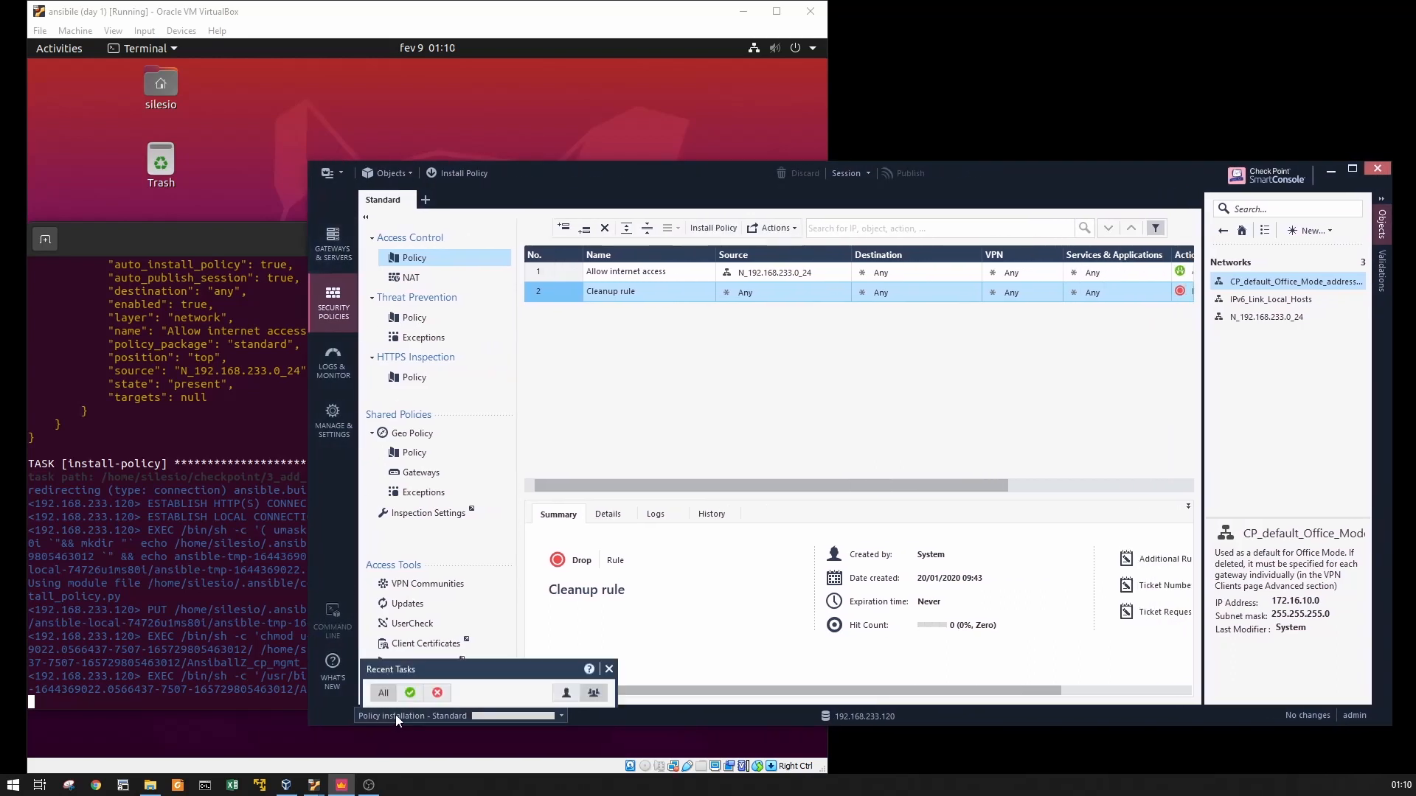
Monitor the Standard policy installation progress and reveal the rulebase Action column (Accept / Drop).
click(412, 717)
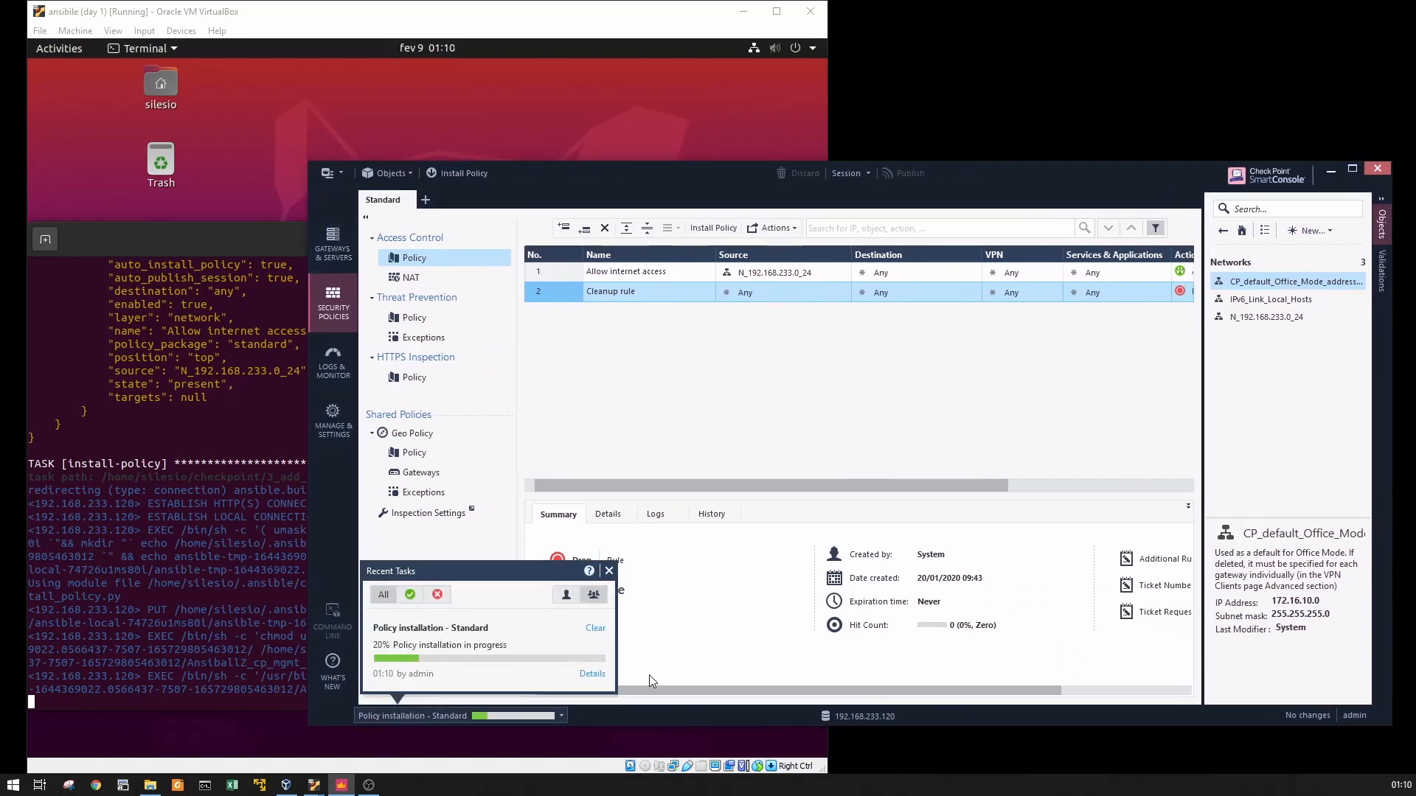
mouse_move(659, 669)
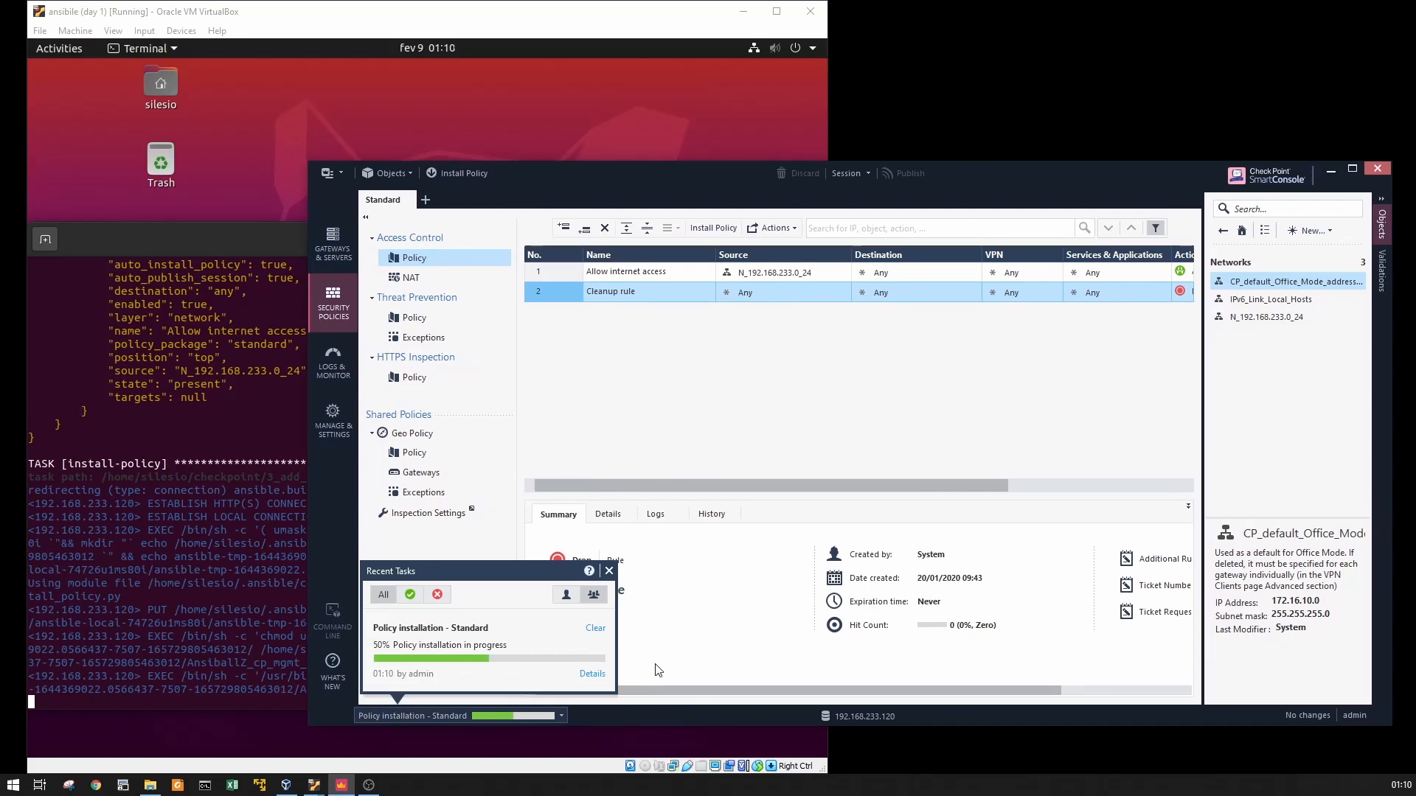
click(609, 571)
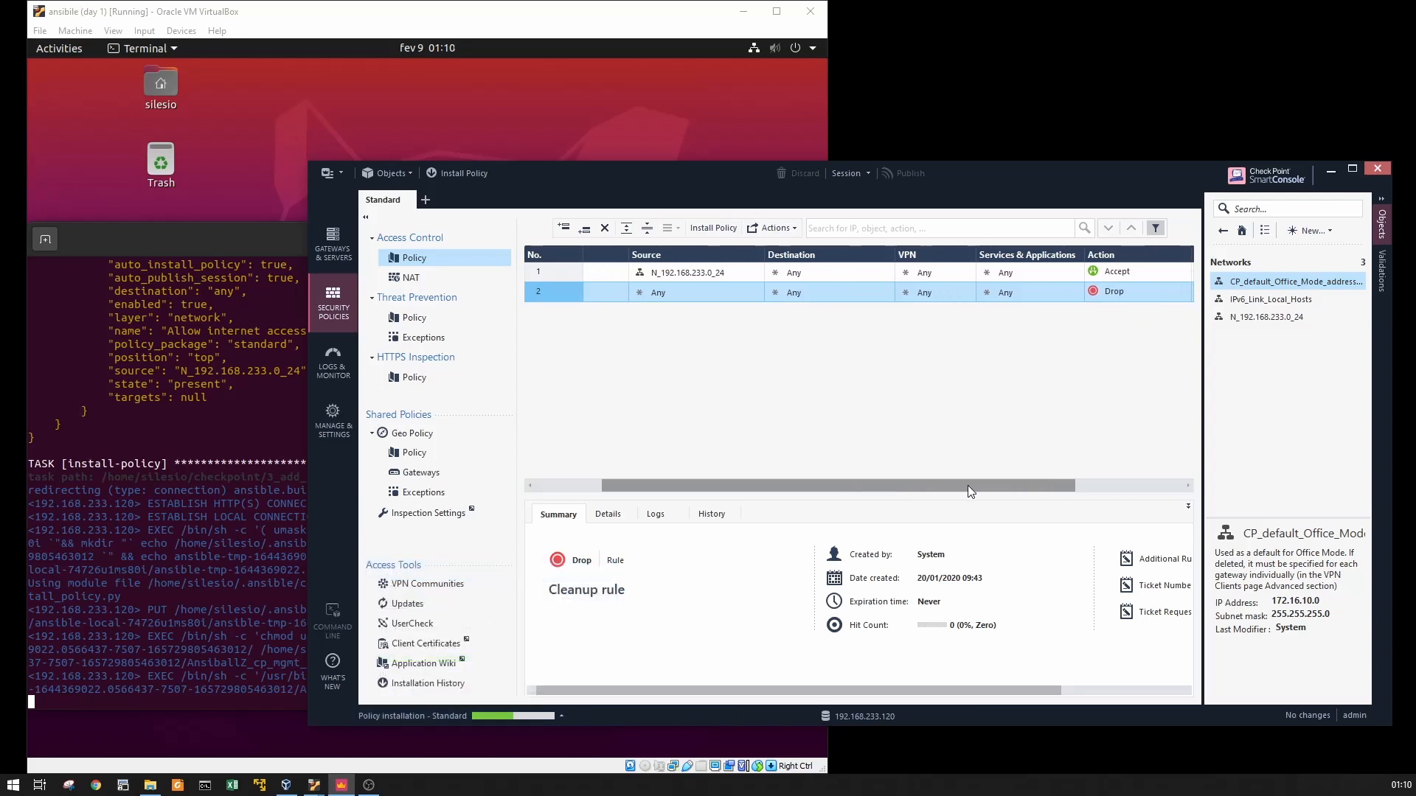
scroll(right, 3)
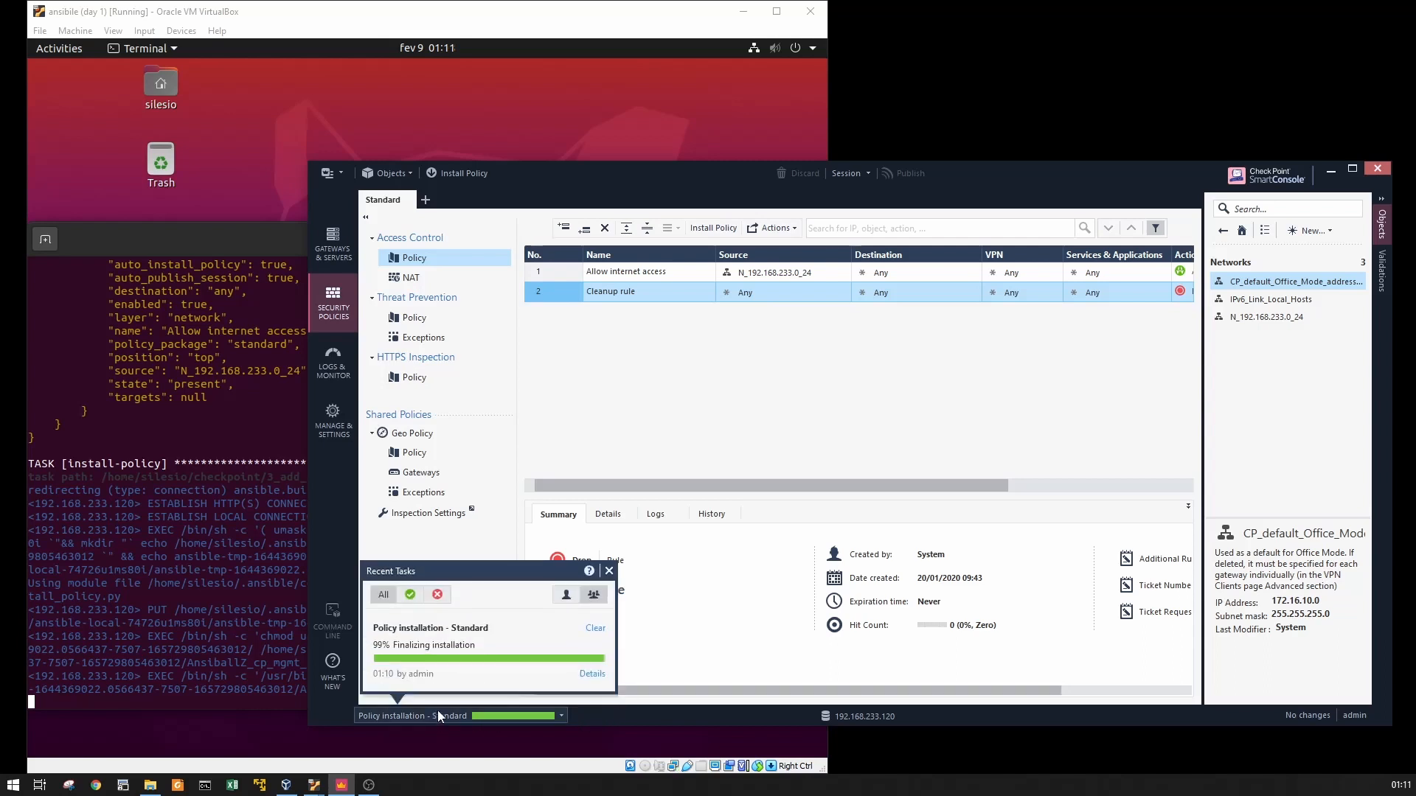
mouse_move(748, 513)
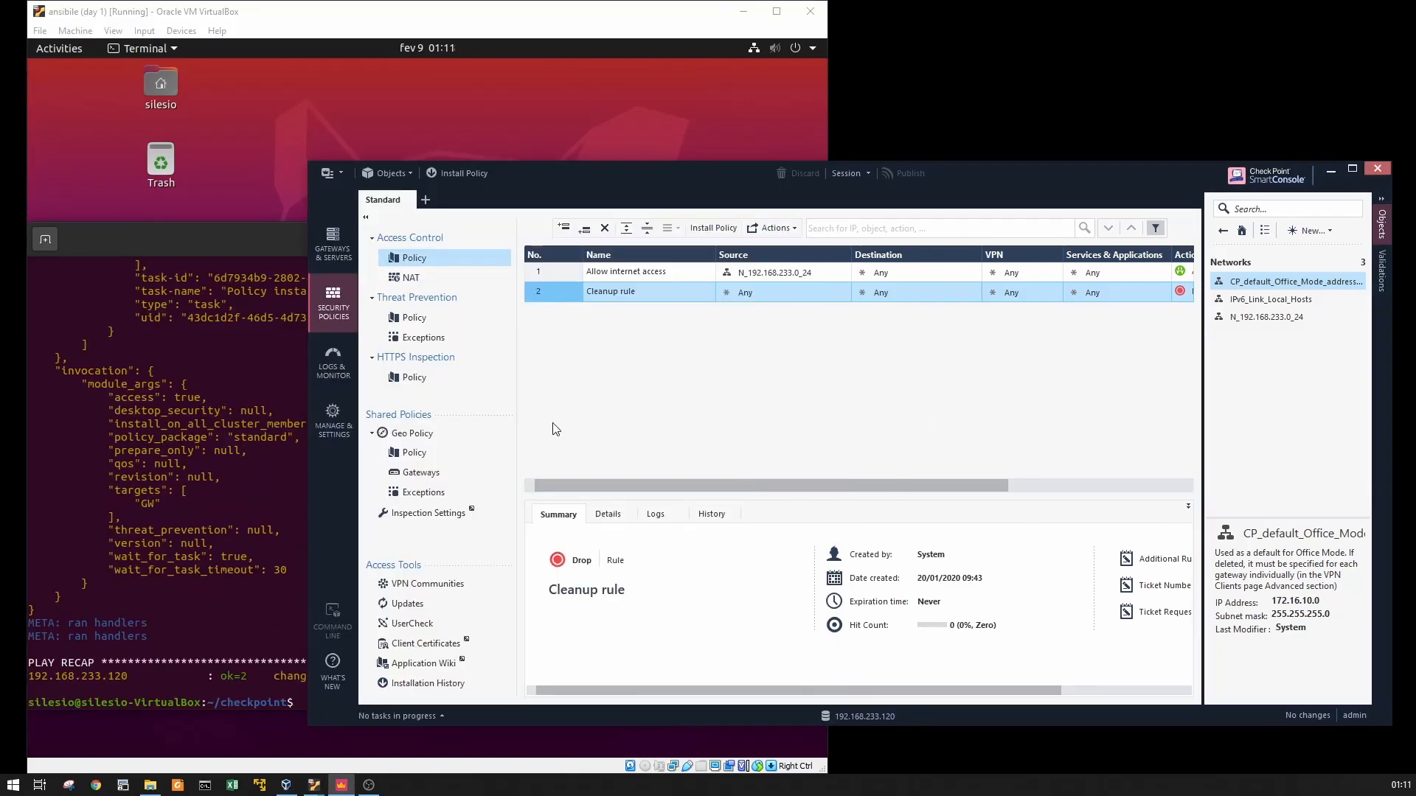
Review Management API Advanced Settings under Manage & Settings > Blades, confirming API calls accepted from all IP addresses.
click(333, 243)
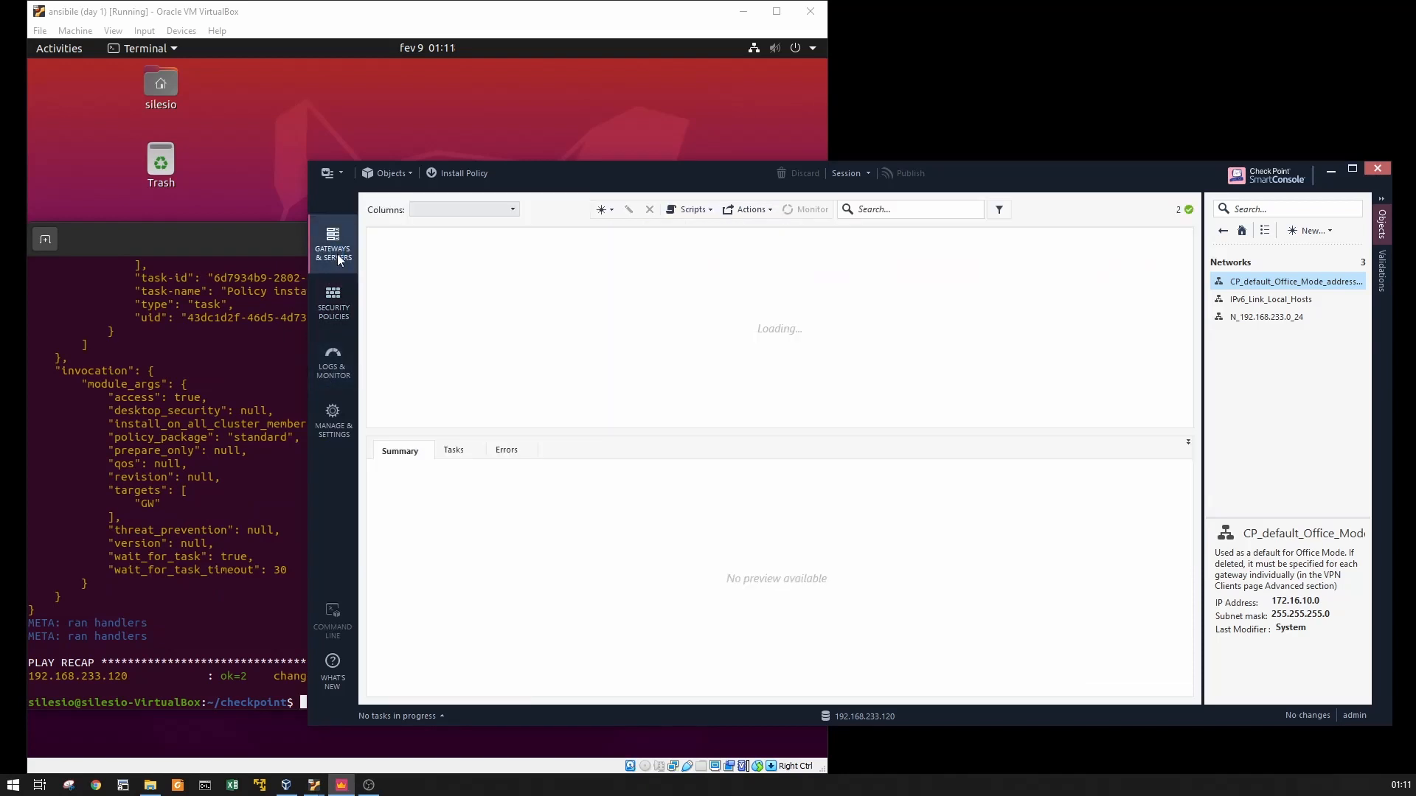
click(333, 424)
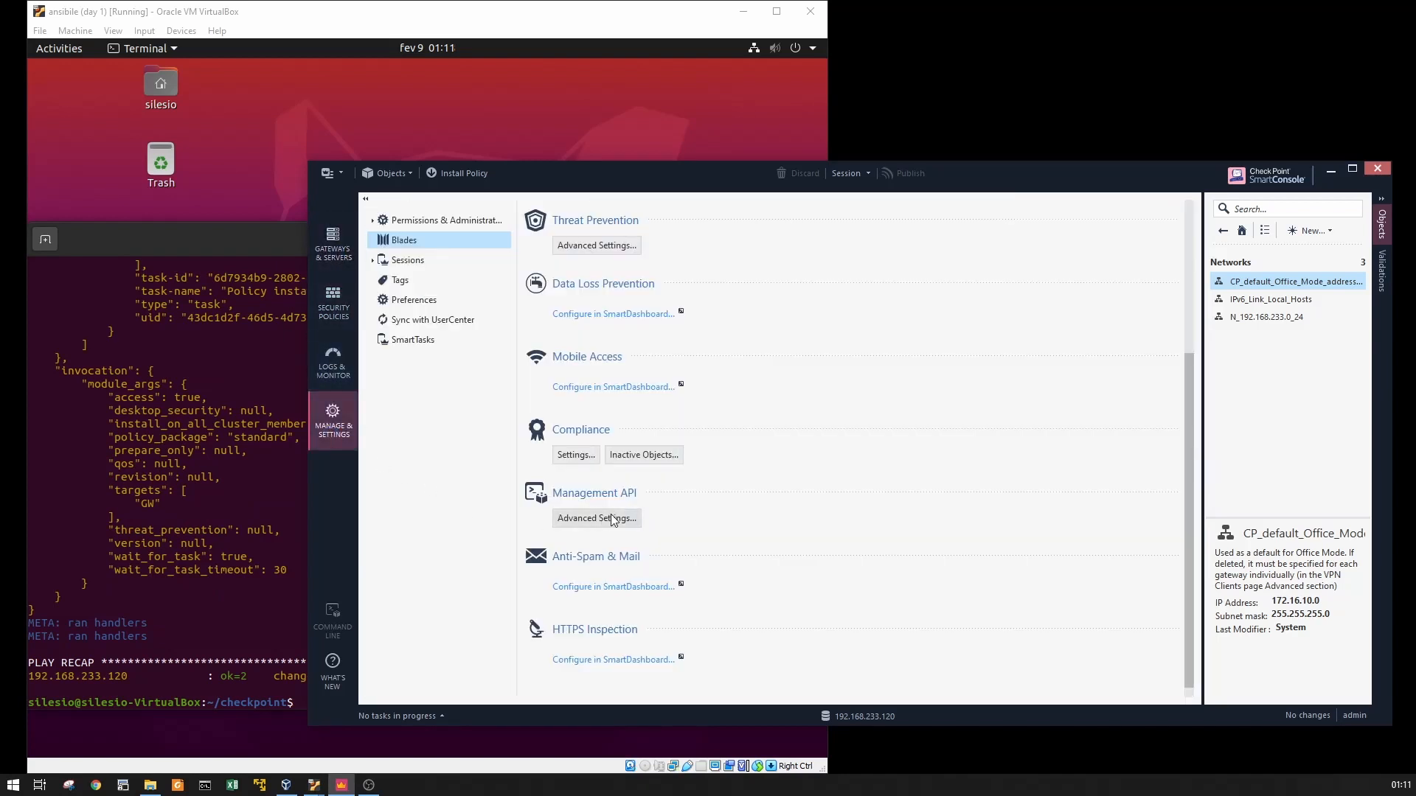
click(594, 518)
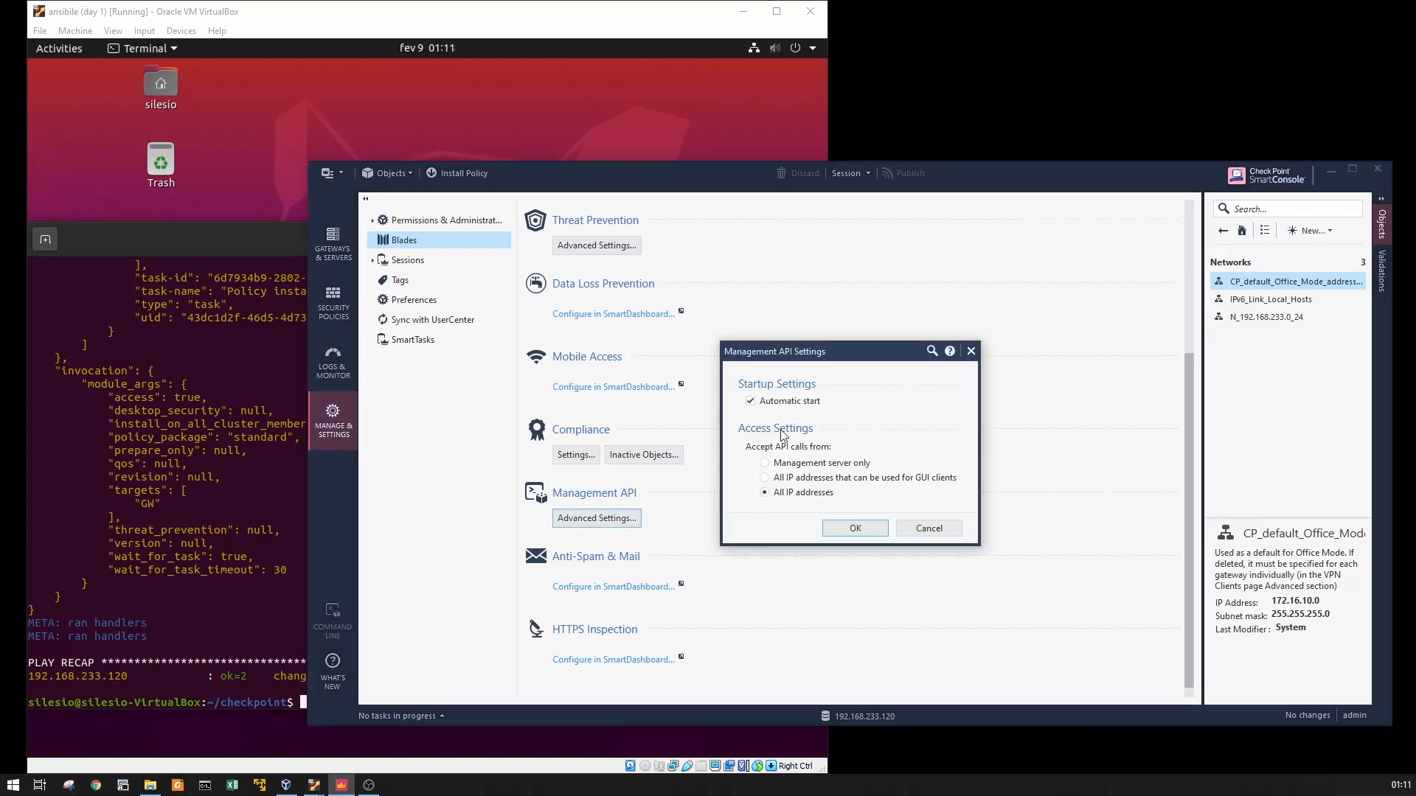
mouse_move(745, 363)
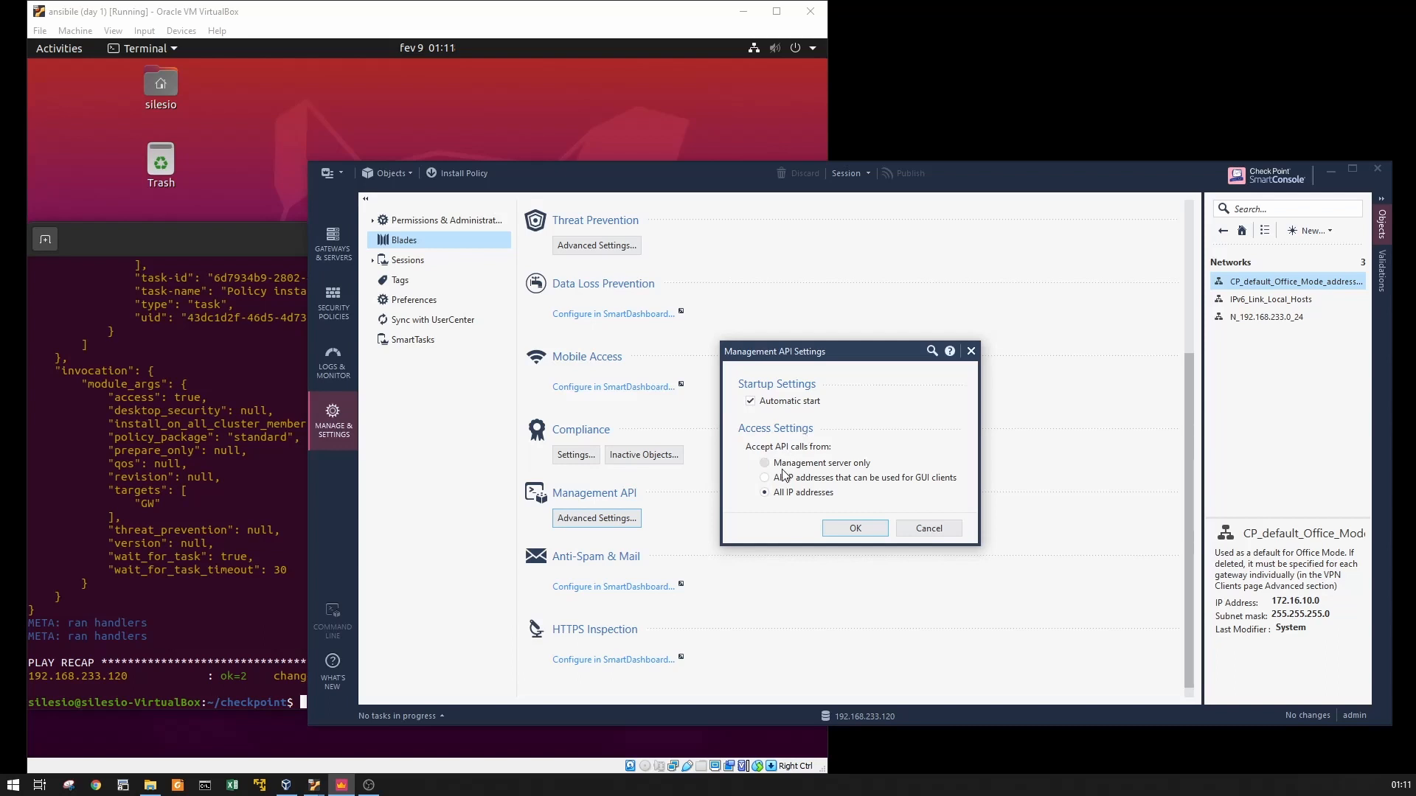
mouse_move(732, 478)
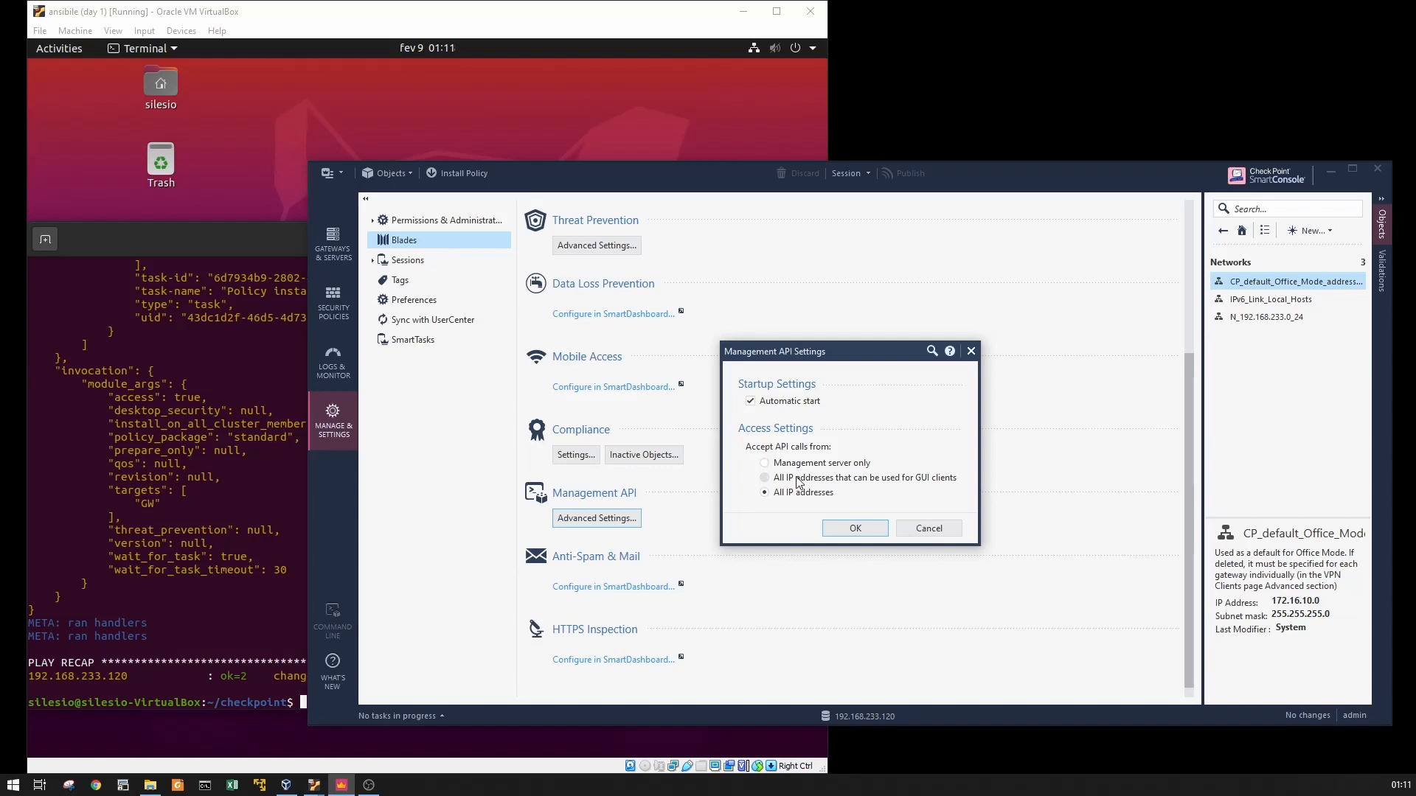
click(766, 493)
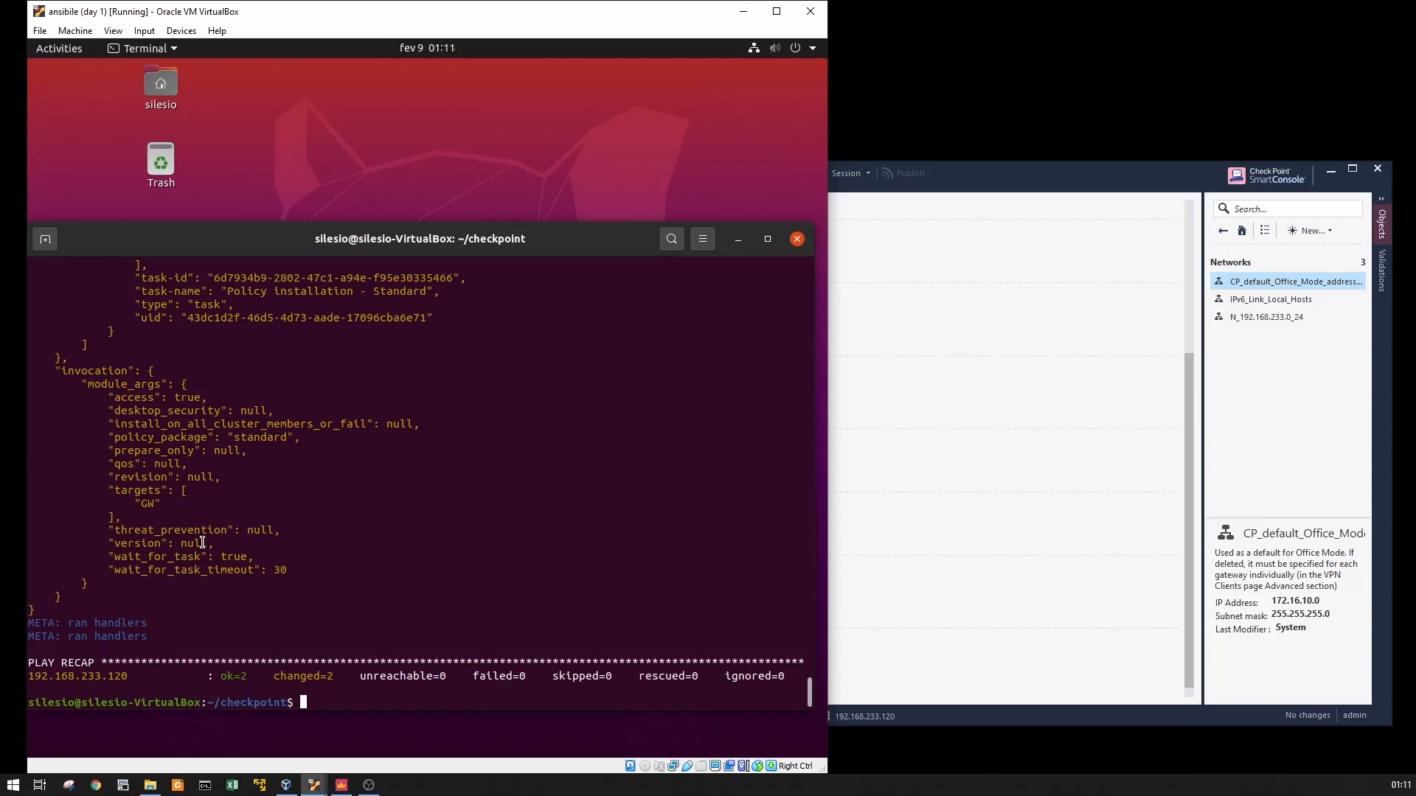
mouse_move(16, 438)
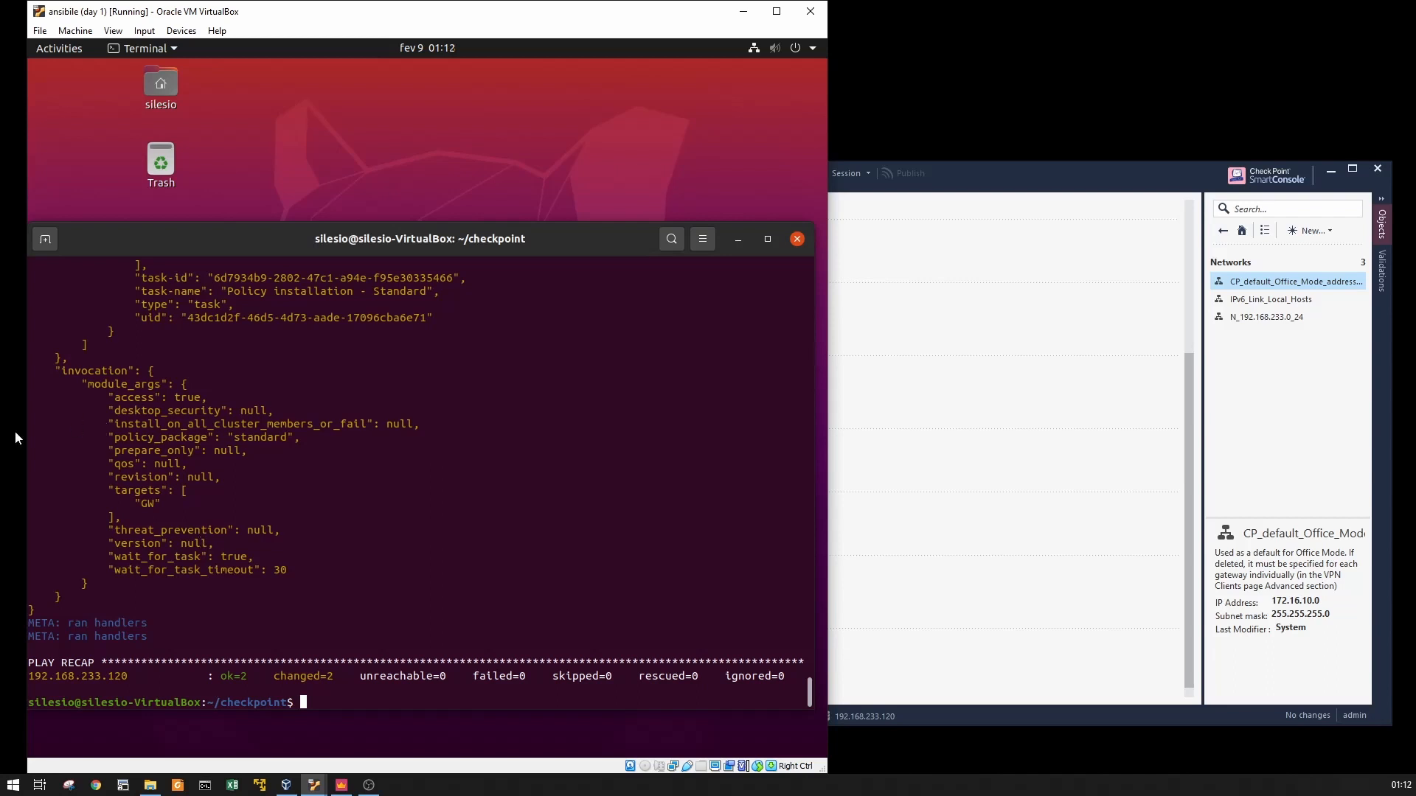